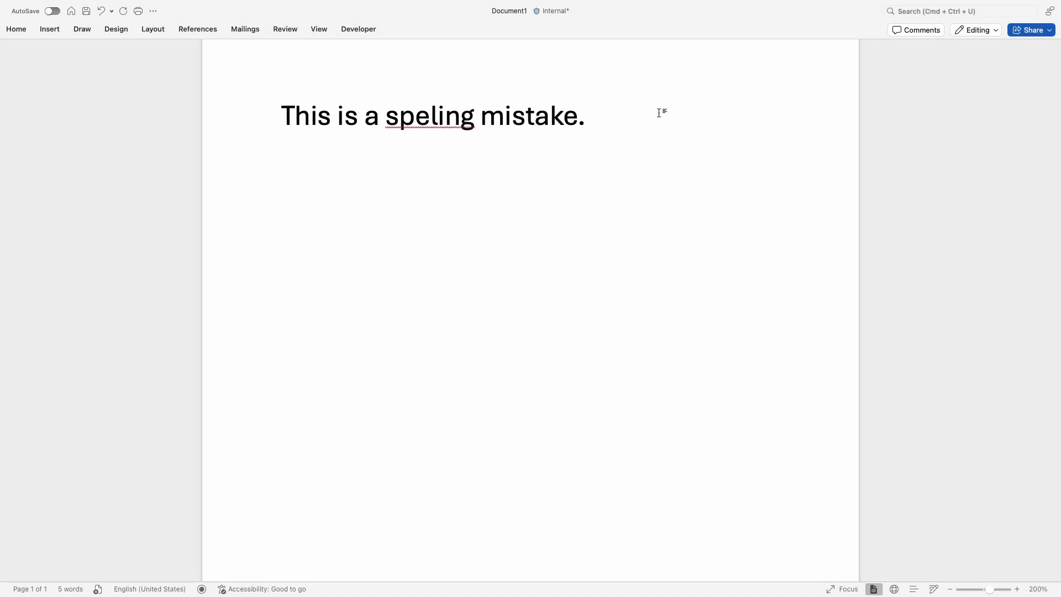
Step: View Word's suggestions for the misspelled 'speling', then start a Google search for 'spel'
right_click(429, 115)
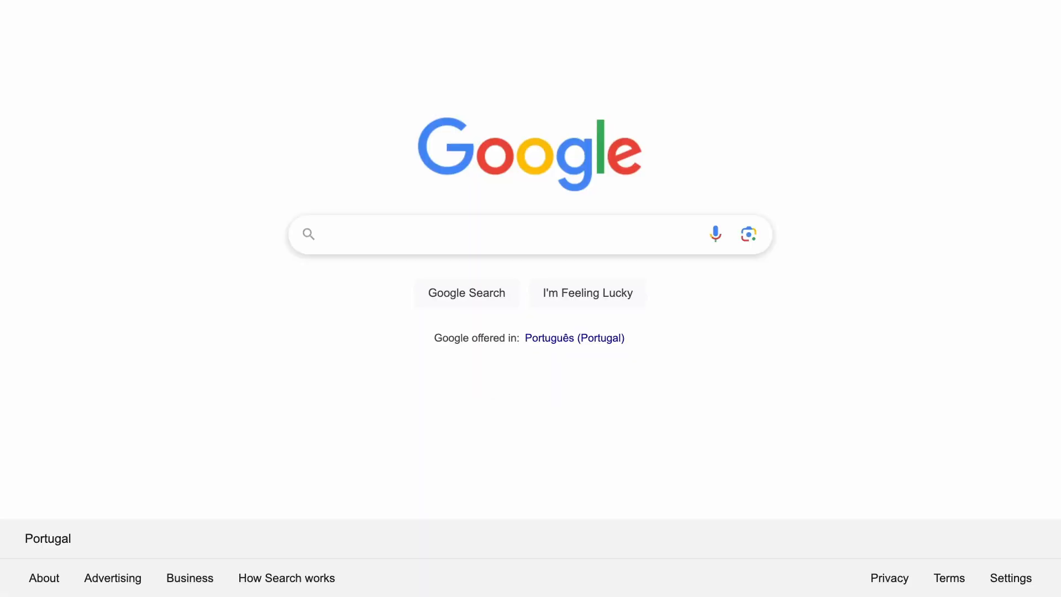
text(spel)
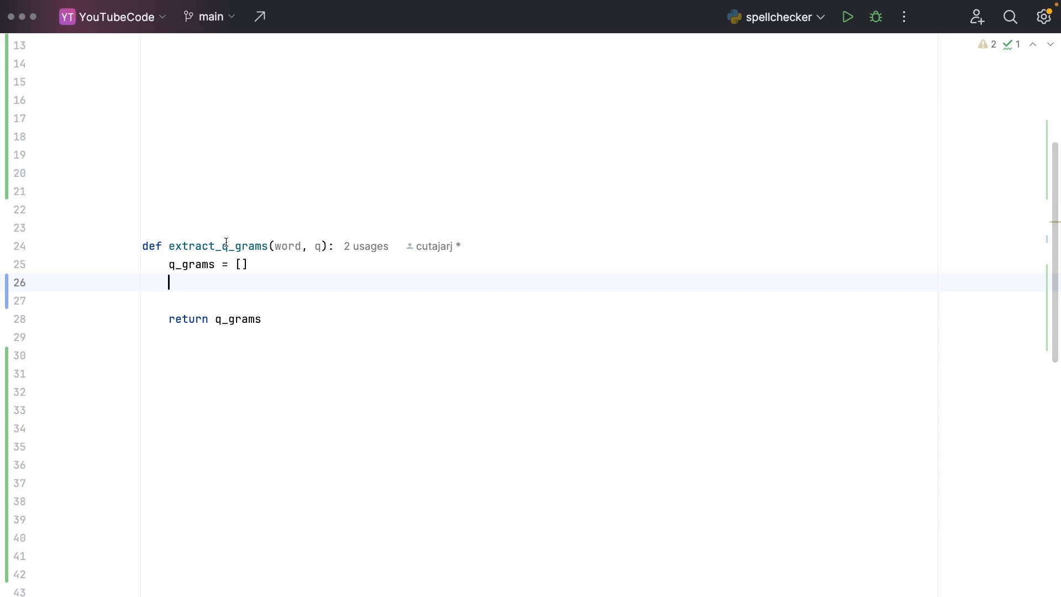
Step: Review the extract_q_grams signature with its word and q parameters before filling the body
double_click(218, 245)
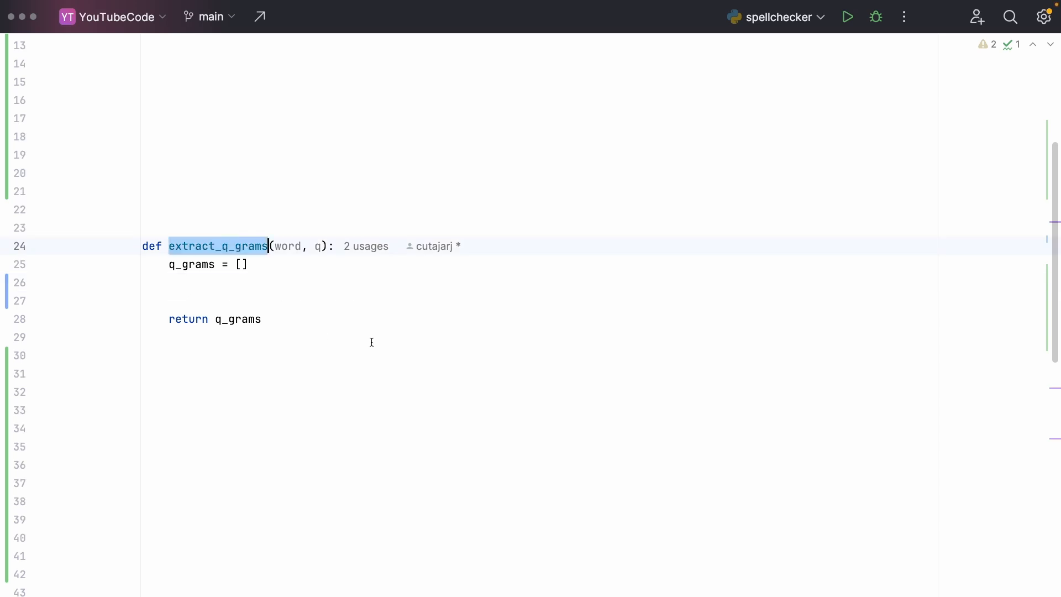
double_click(287, 245)
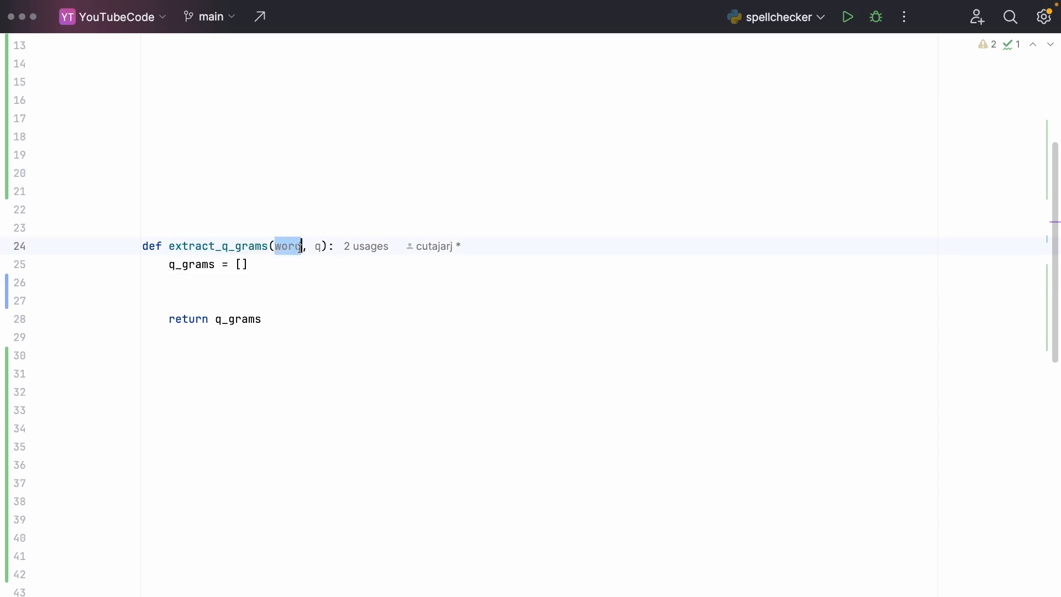
click(318, 246)
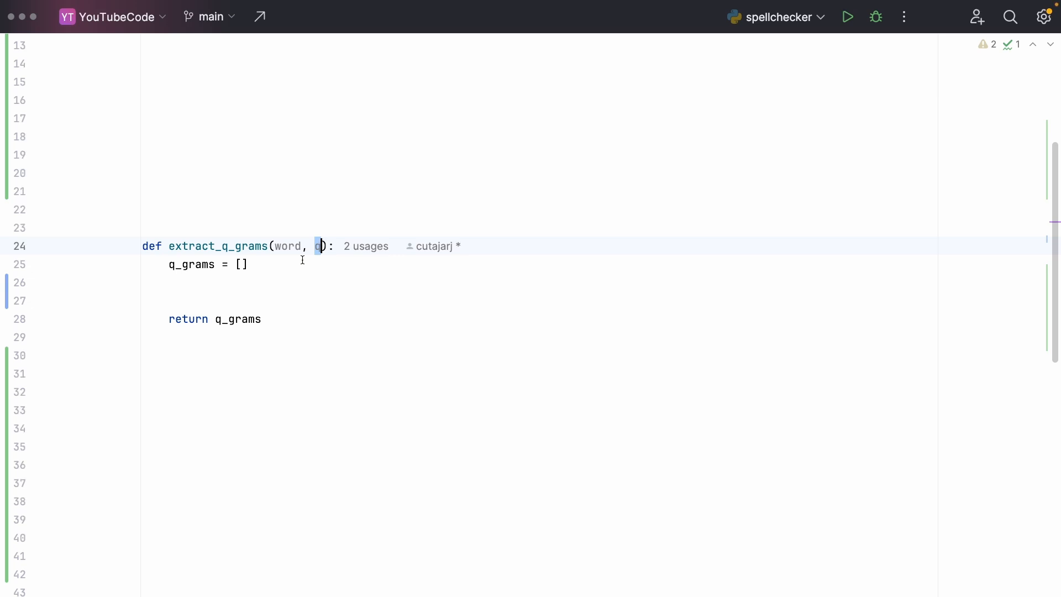
click(268, 282)
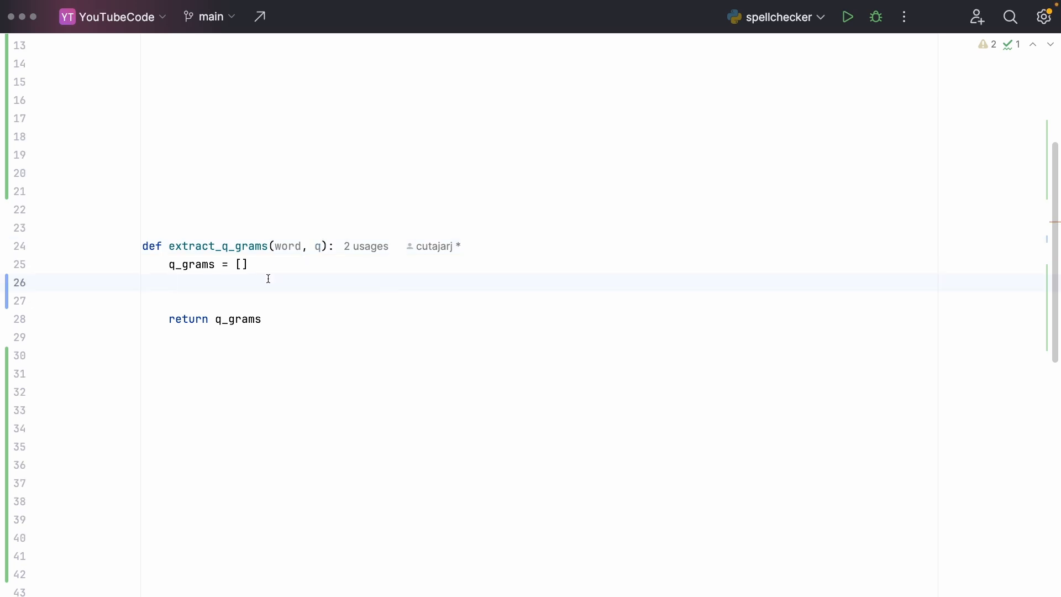
click(170, 281)
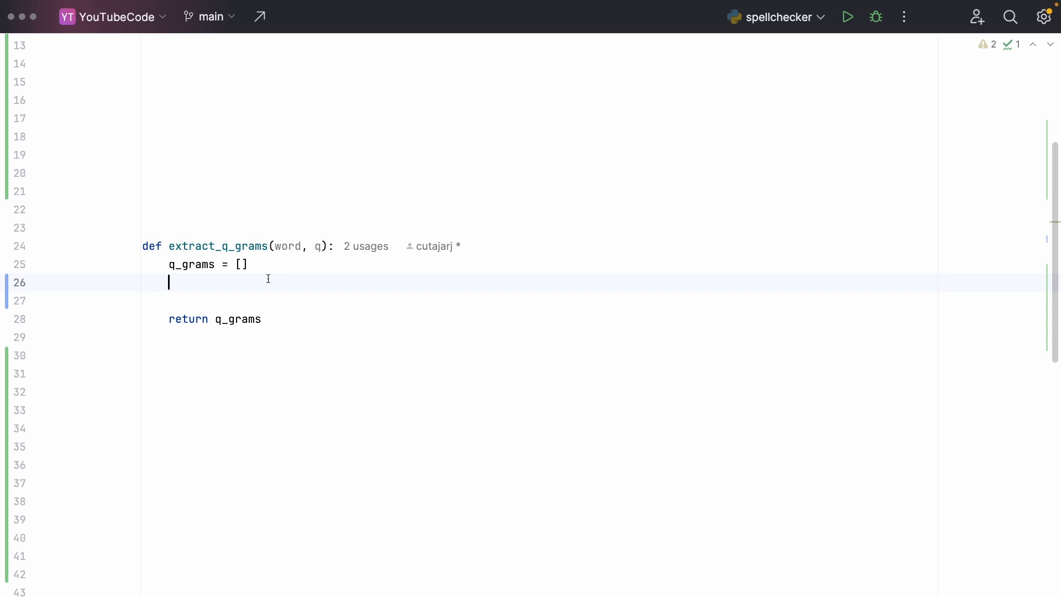
Step: Loop over range(len(word) - q + 1) slicing each q-gram as word[i:i + q]
text(for i in)
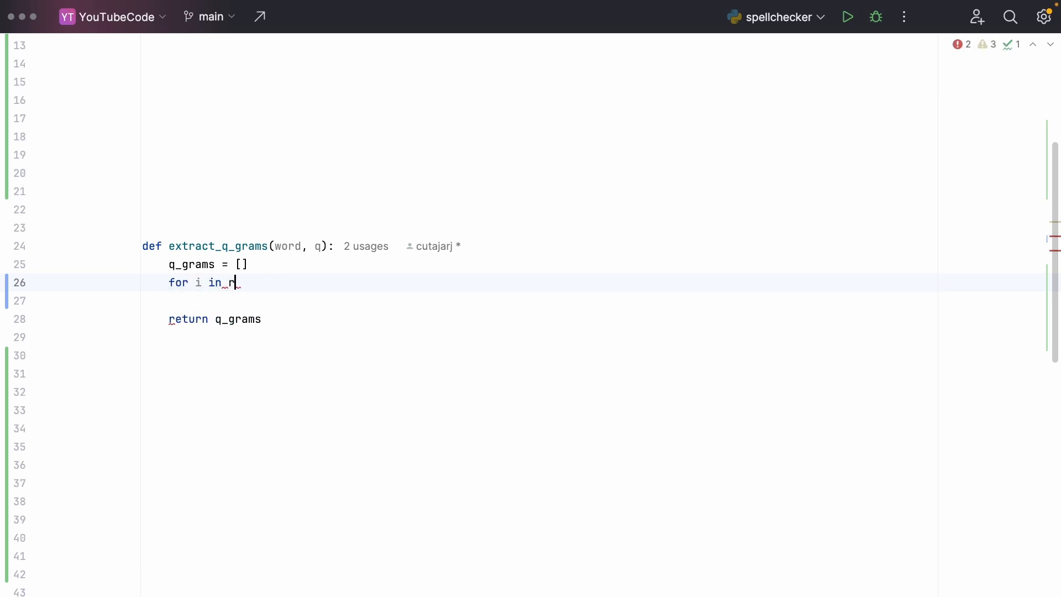
text(range(len(word))
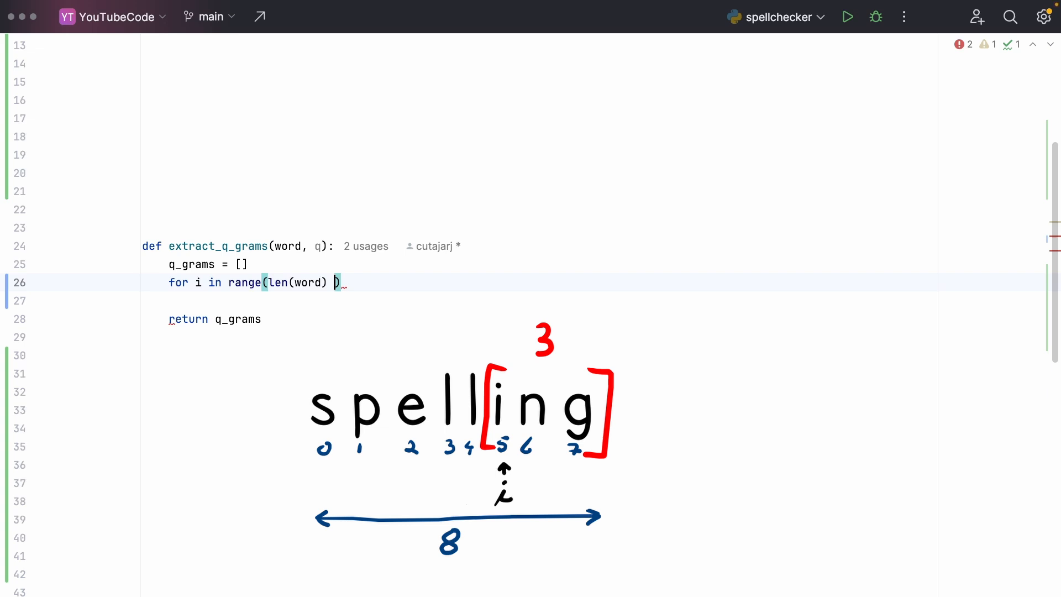
text(-)
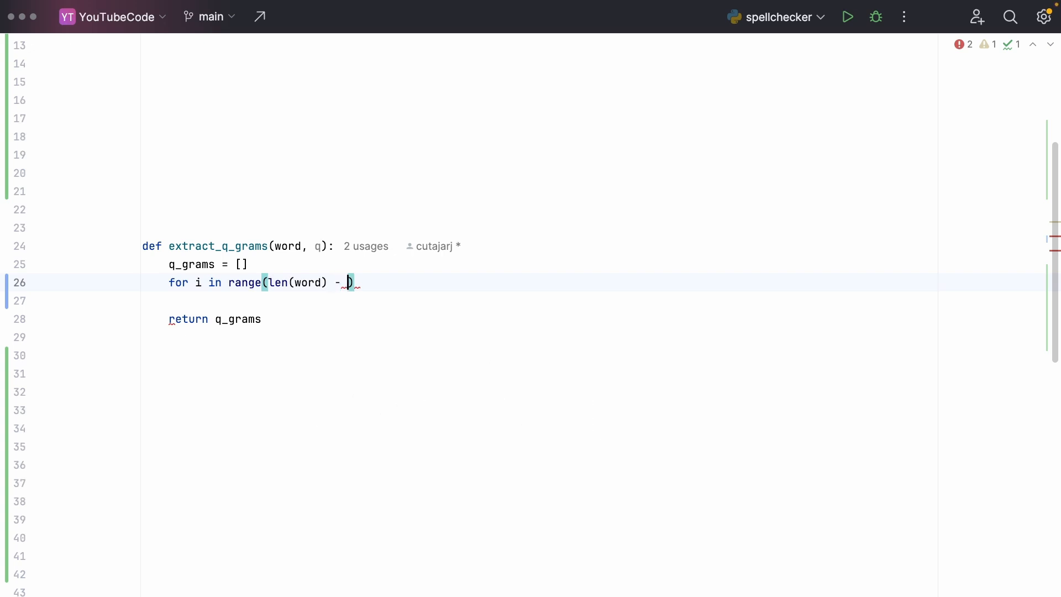
text(q + 1)
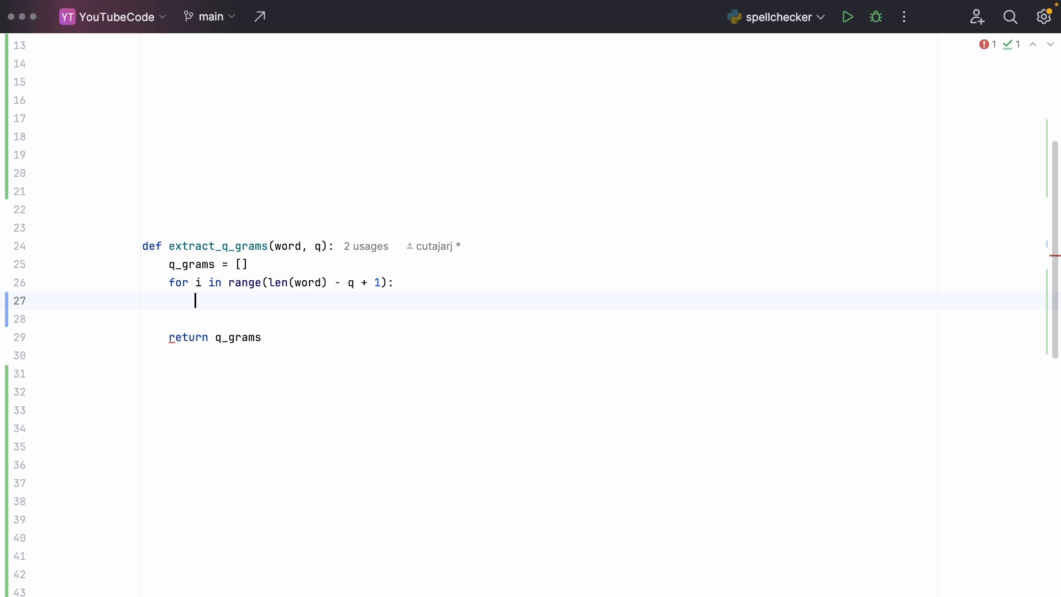
text(w)
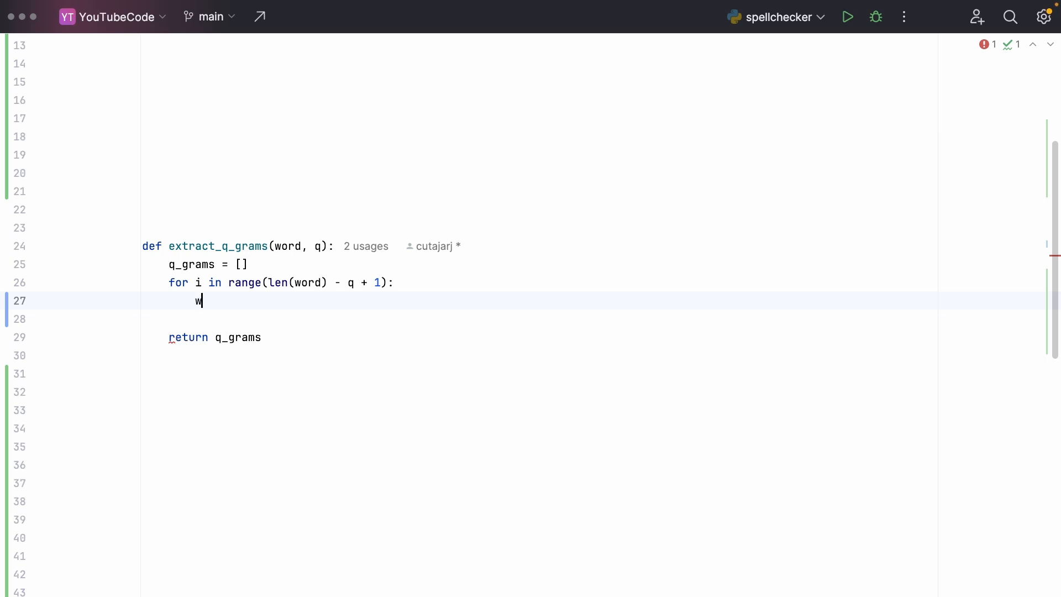
text(ord[i])
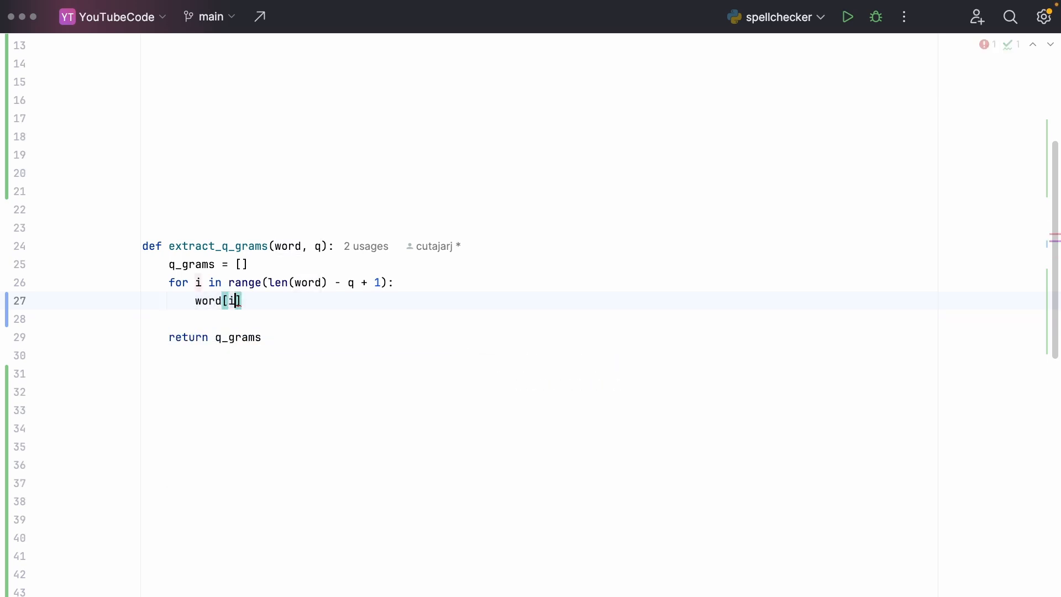
text(:i + q)
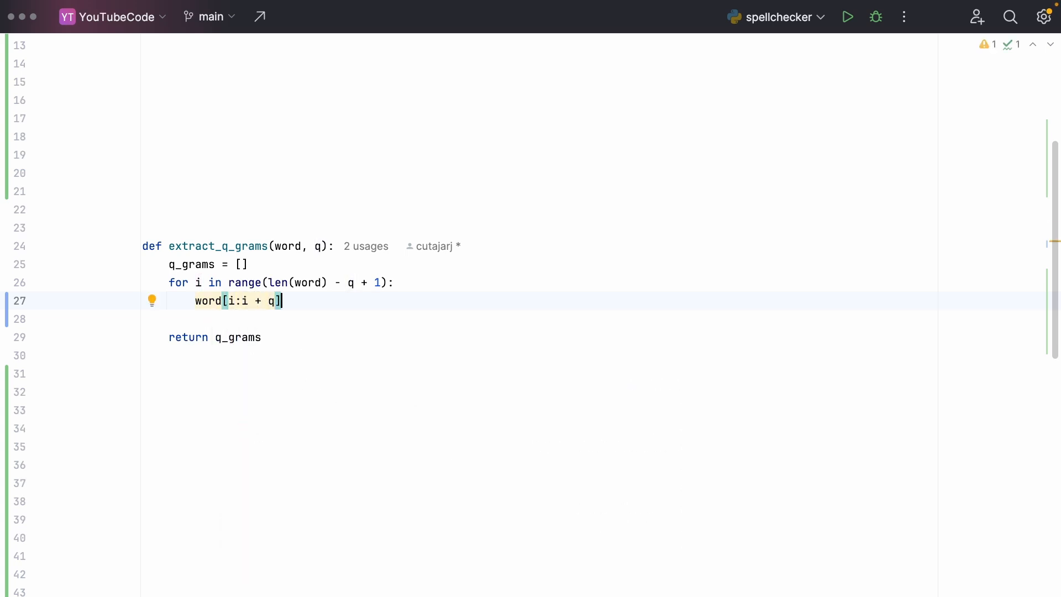
text(()
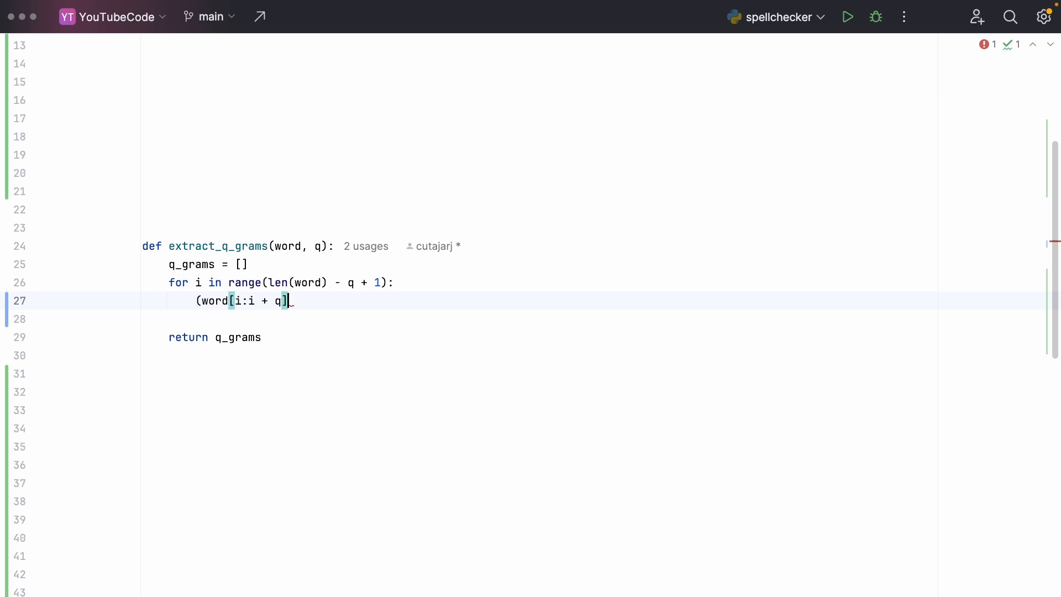
text(q_grams.append)
text(all_q_grams = {} #'lin' -> set("linear", "spelling", "selling"))
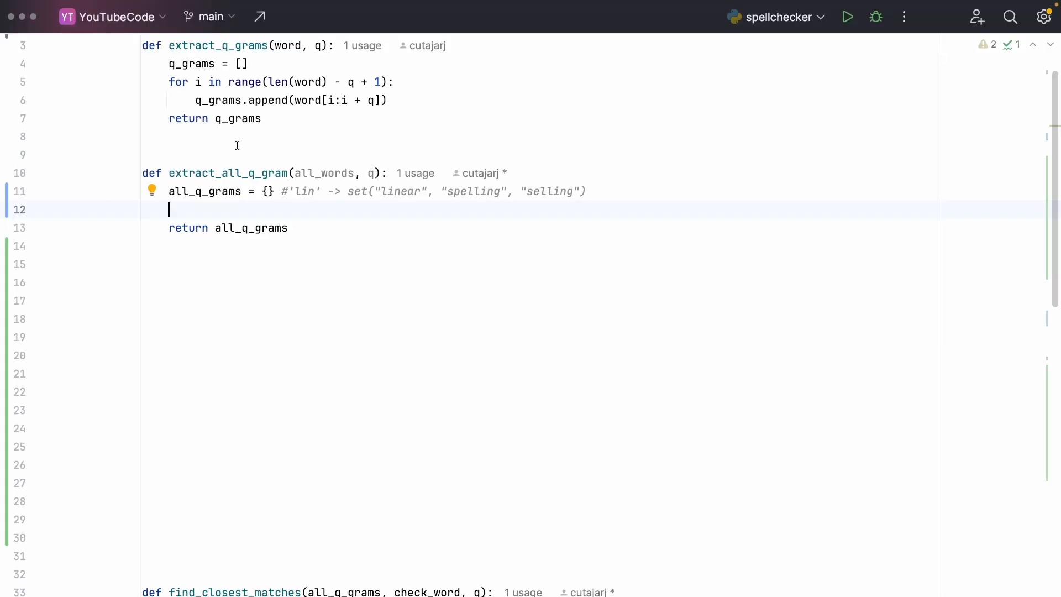
Step: Review the extract_all_q_gram signature with its all_words and q parameters
double_click(227, 173)
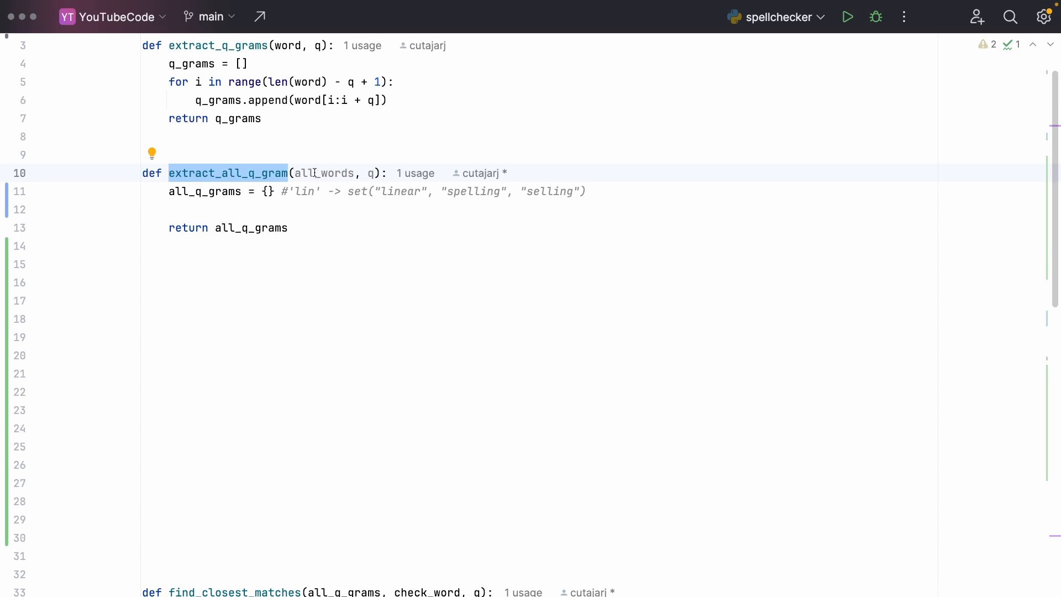
double_click(324, 173)
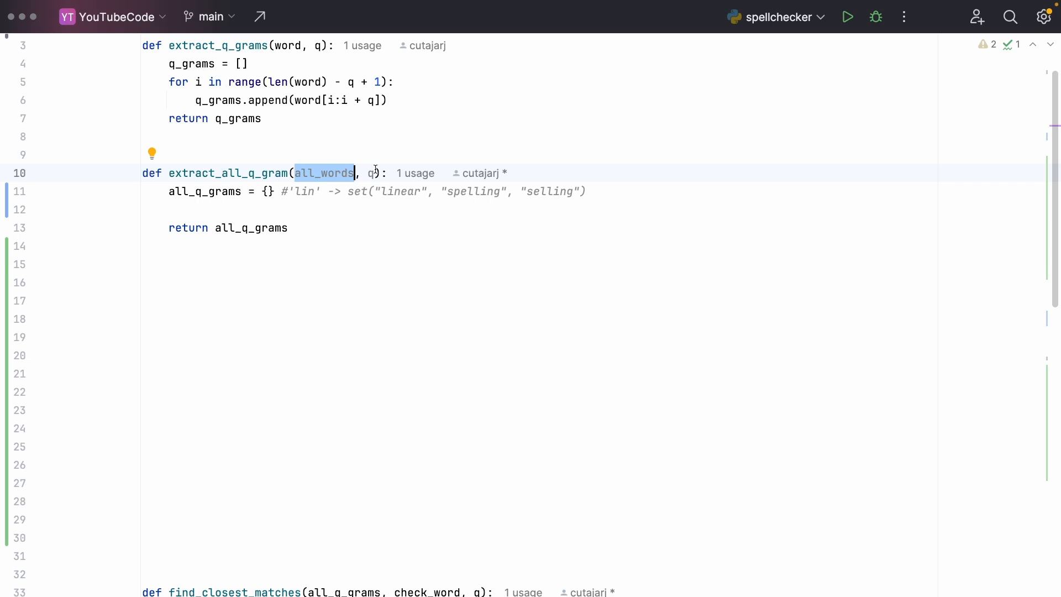
click(371, 173)
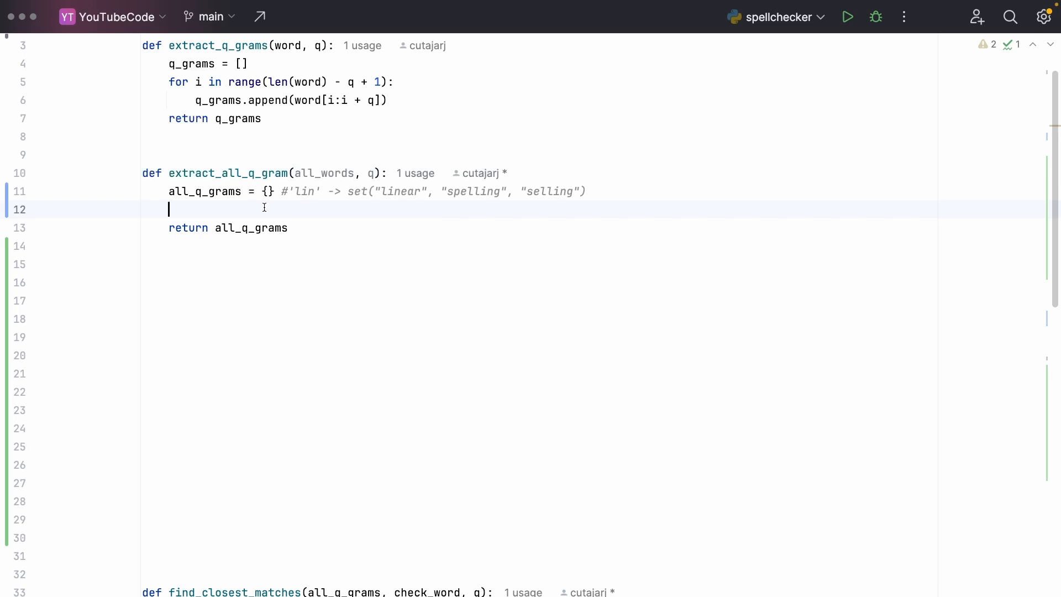
click(266, 192)
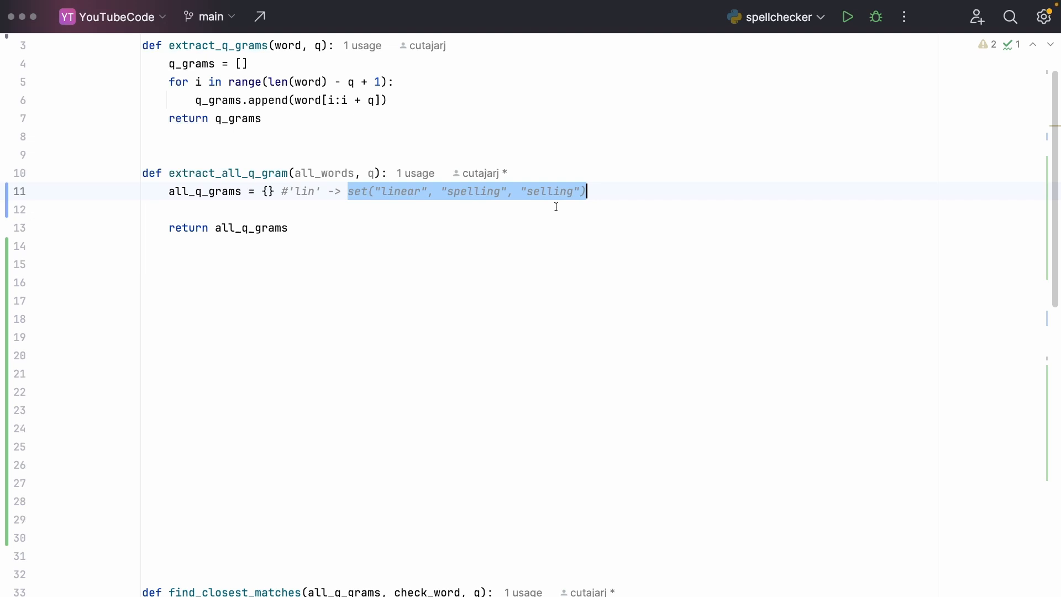
Step: Nest loops over all_words and extract_q_grams(word, q), adding the word via all_q_grams[q_gram].add(word)
text(for word in)
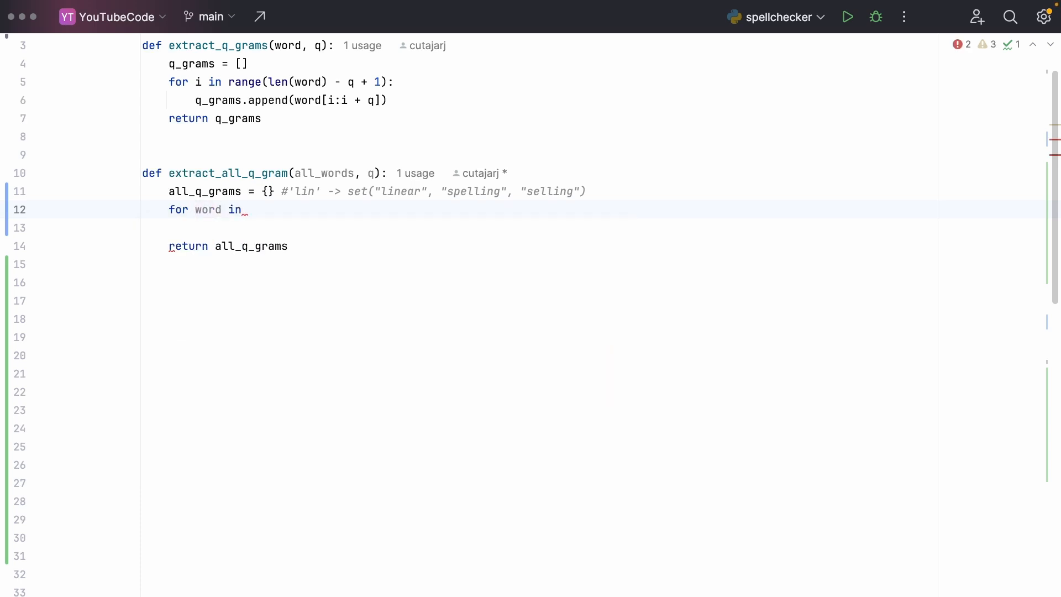
text(all_words:)
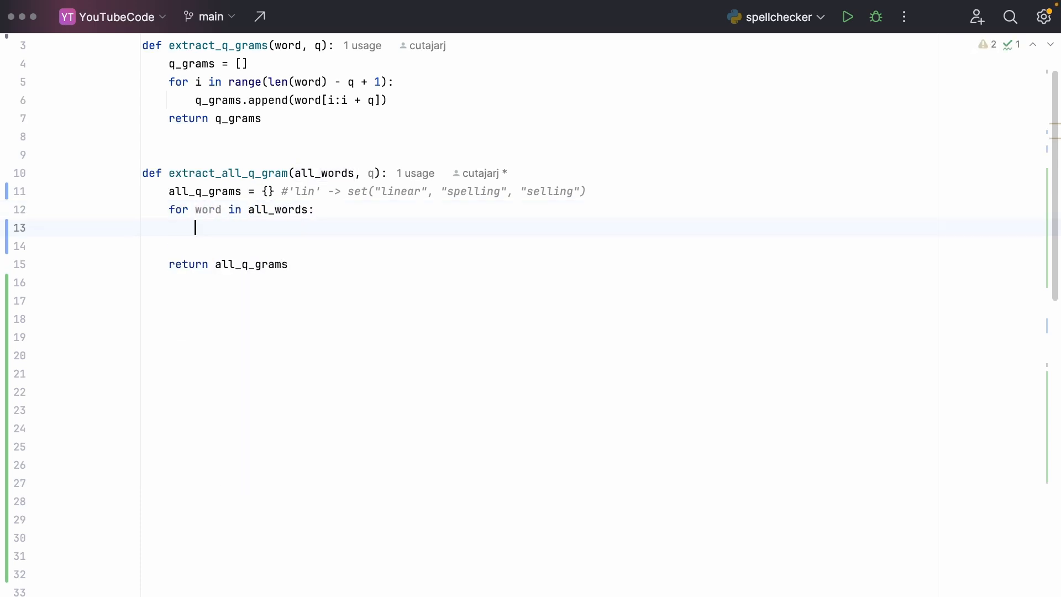
text(extract_q_grams(word, q):)
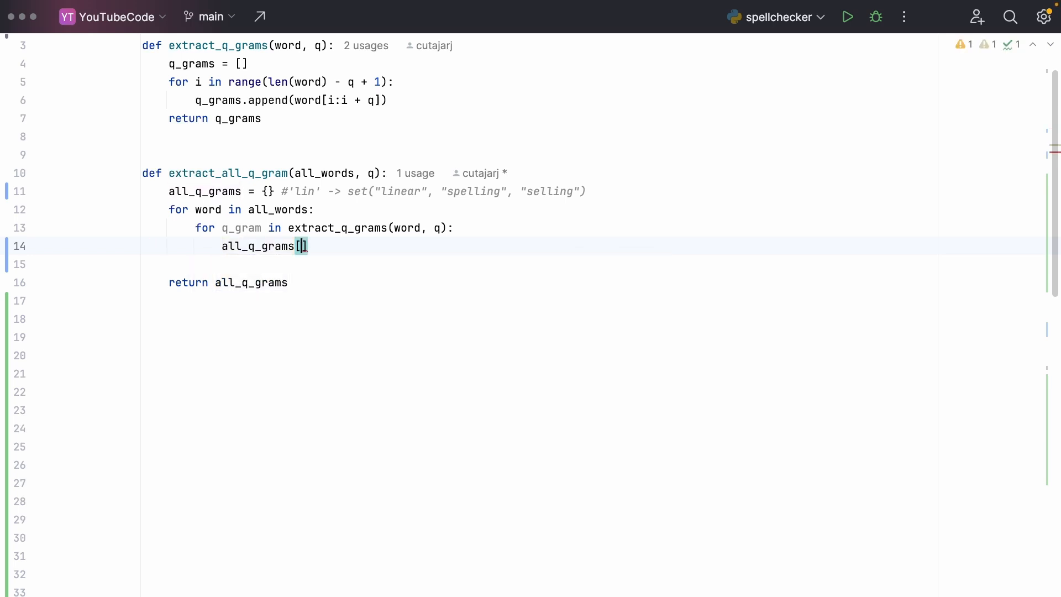
text(q_gram)
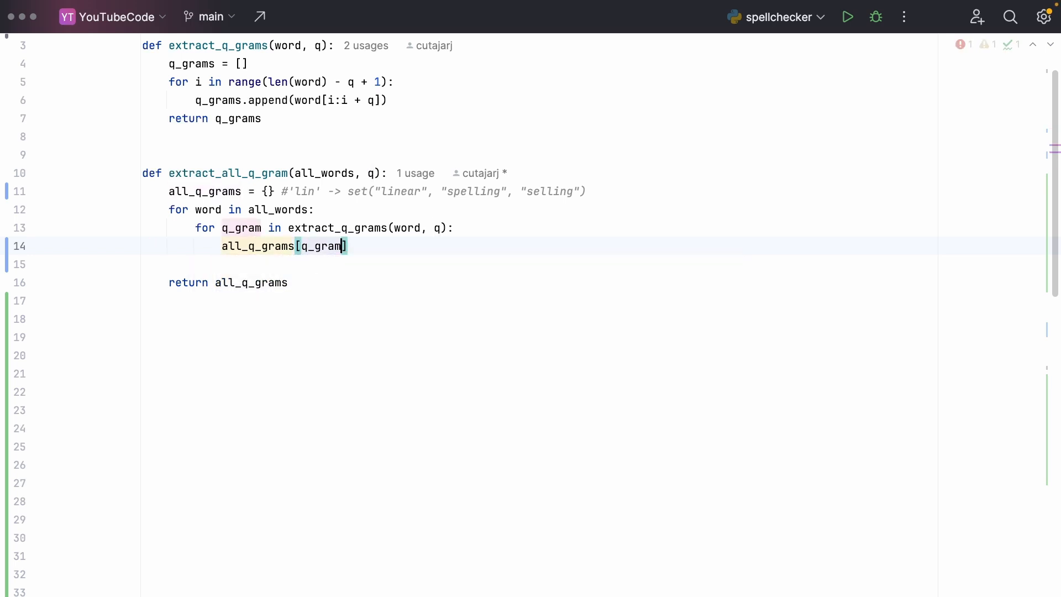
text(.add())
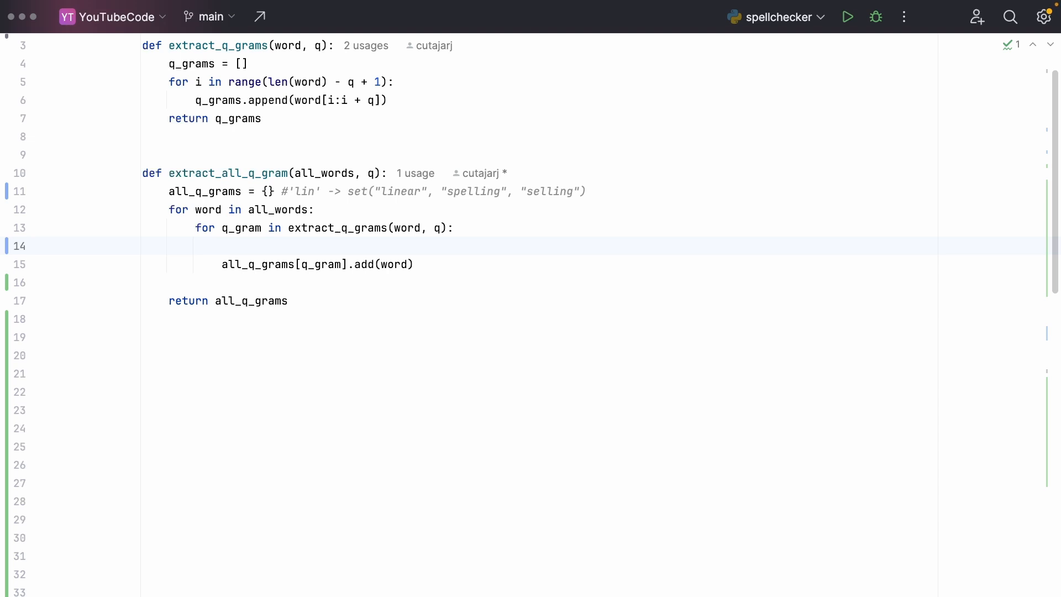
click(222, 246)
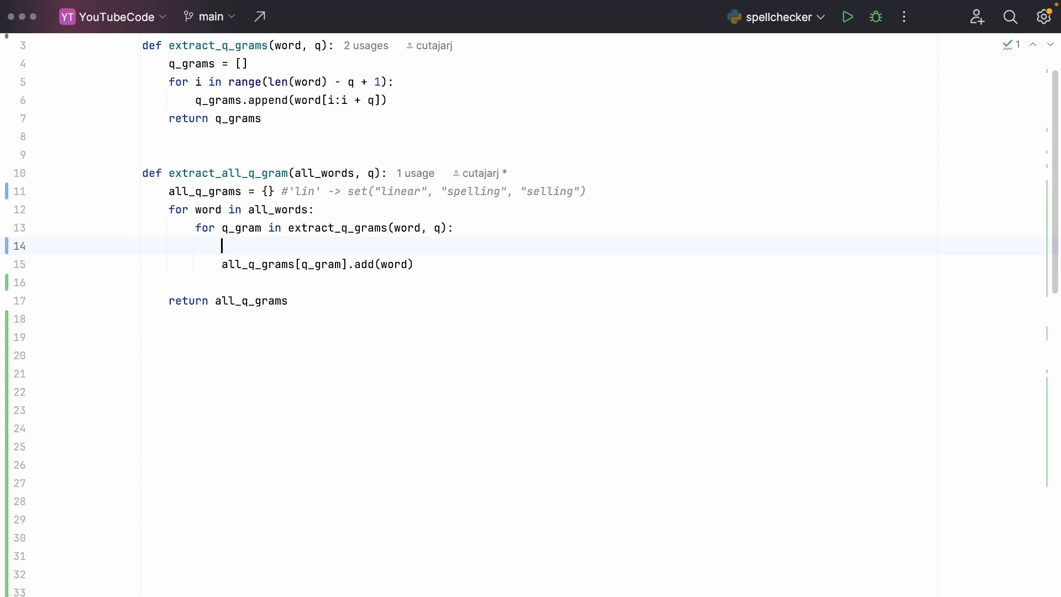
Step: Default each entry with all_q_grams[q_gram] = all_q_grams.get(q_gram, set()) before adding
text(all)
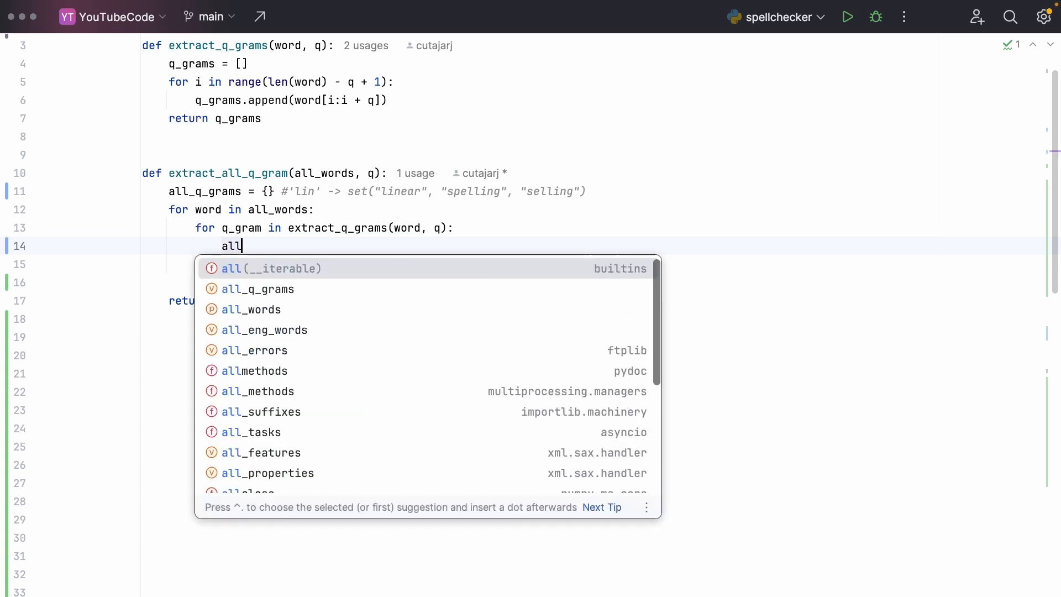
text(_q_grams[q_gram] = a)
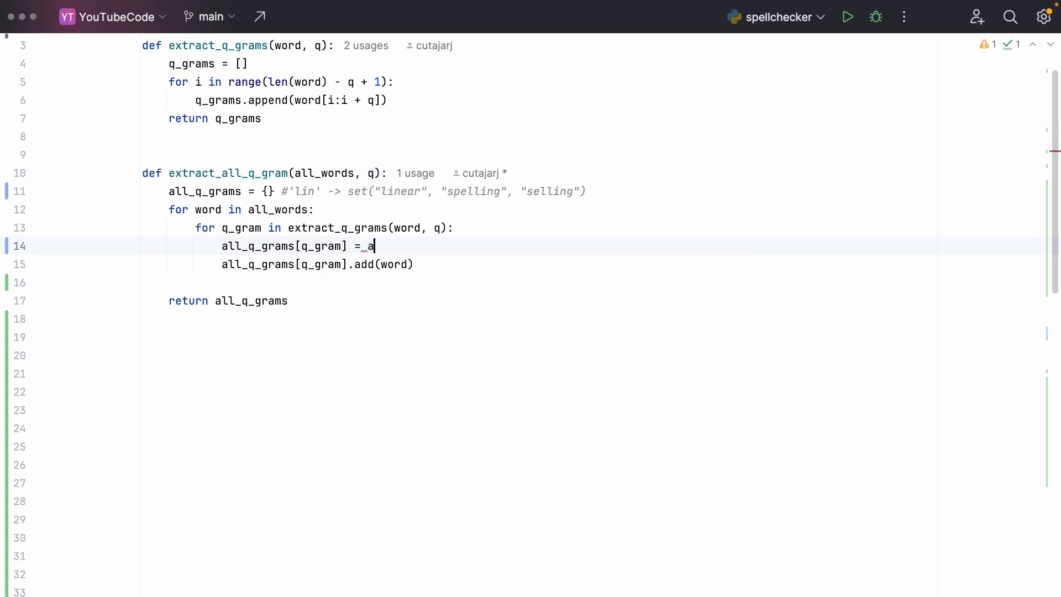
text(ll_q_grams.get(q_gram)
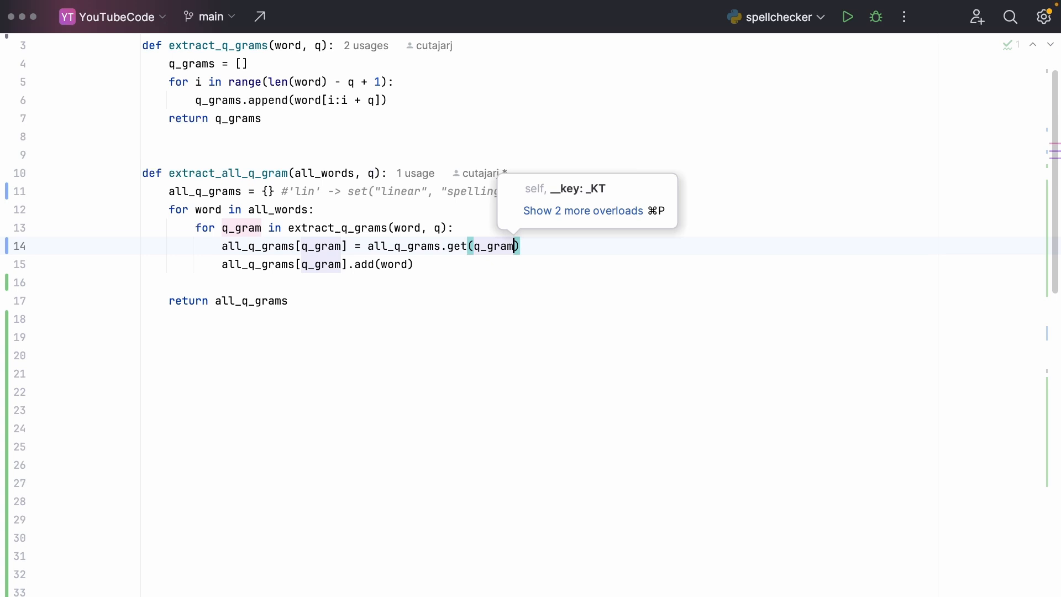
text(, set)
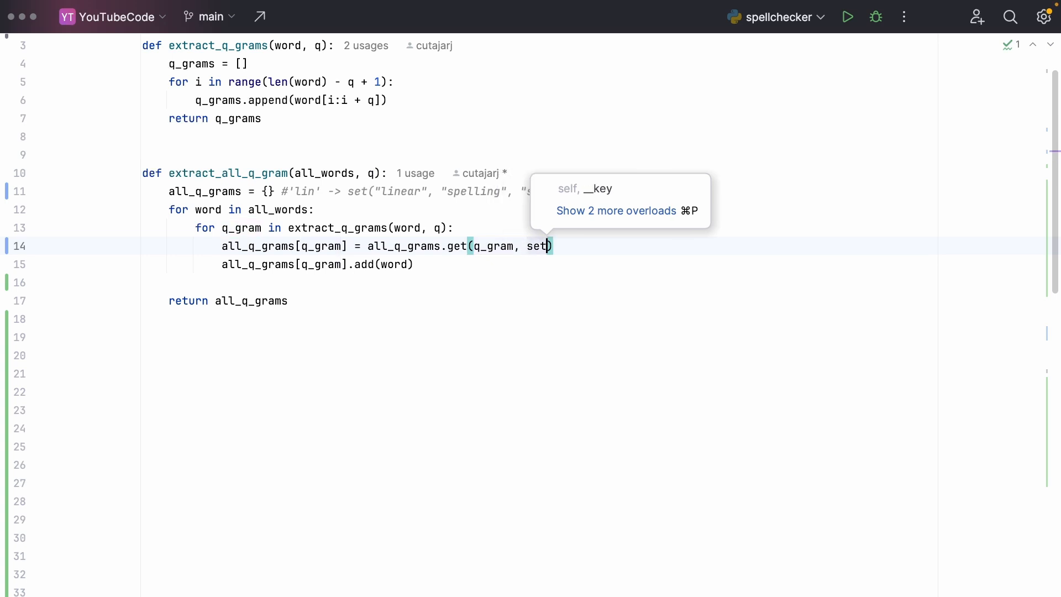
text(())
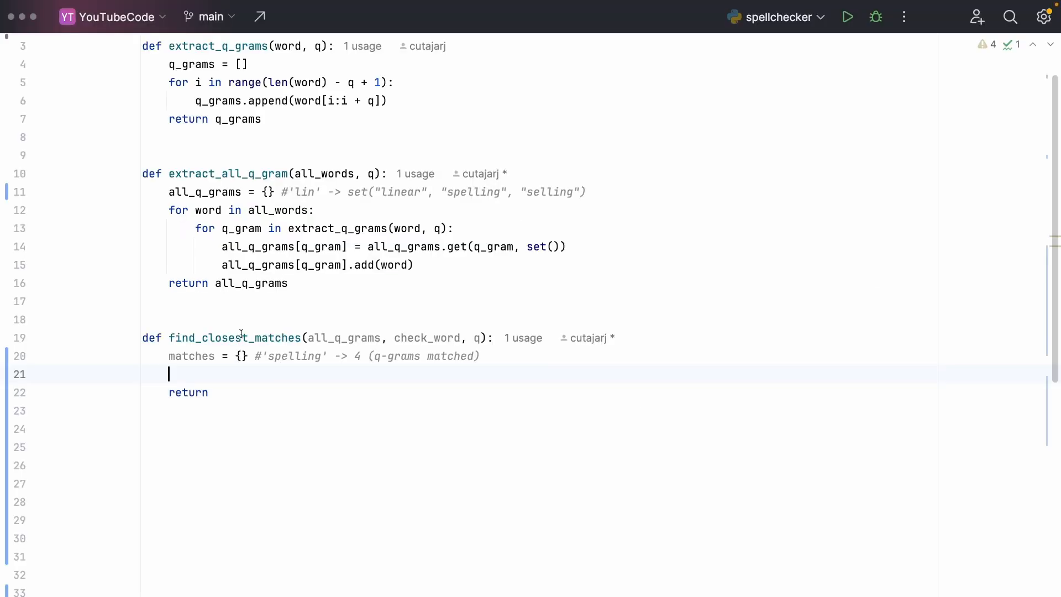
double_click(345, 339)
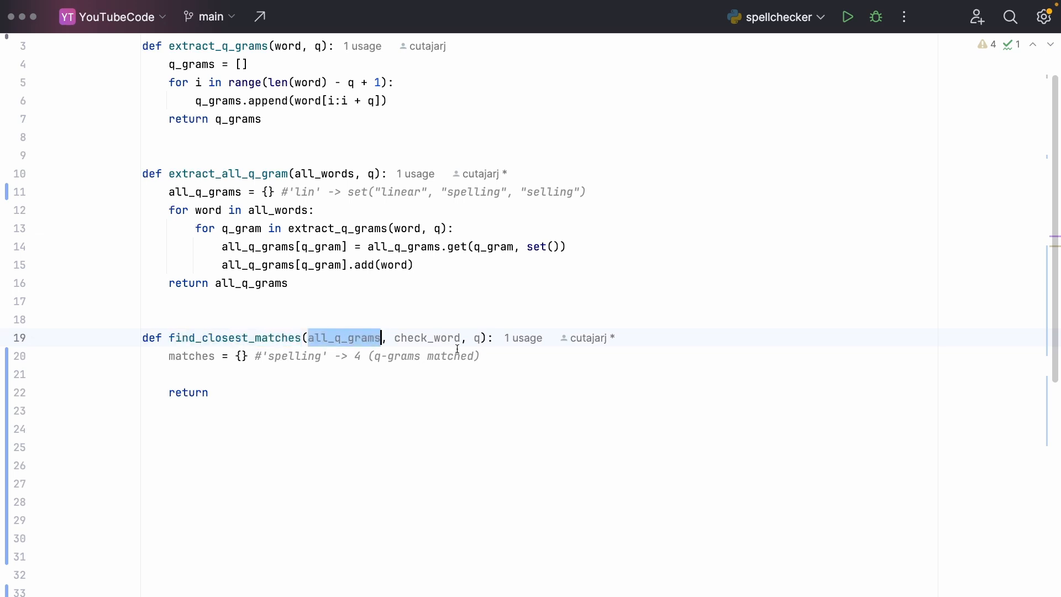
double_click(427, 338)
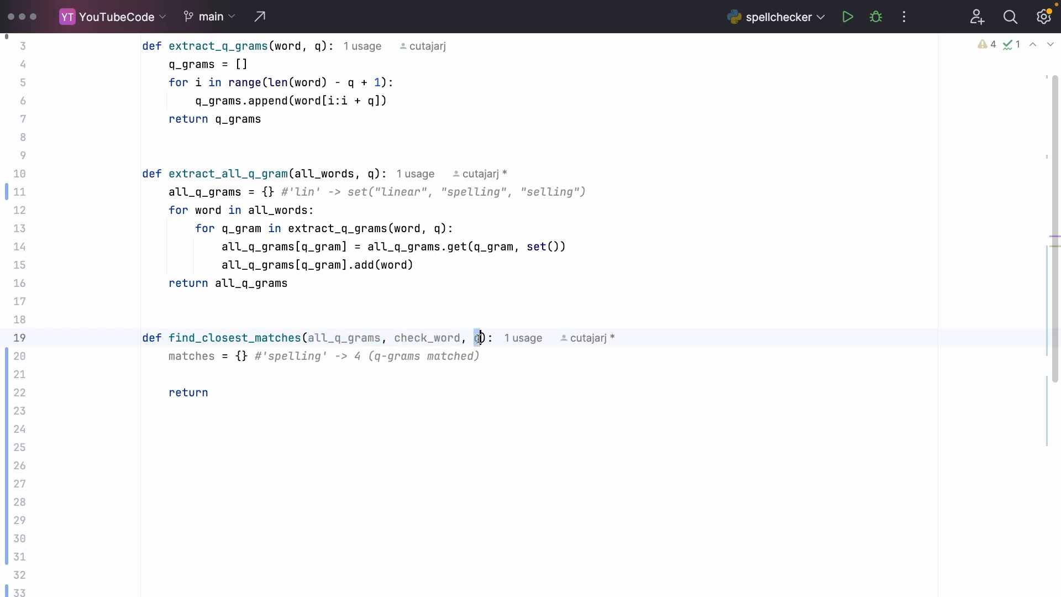
double_click(192, 356)
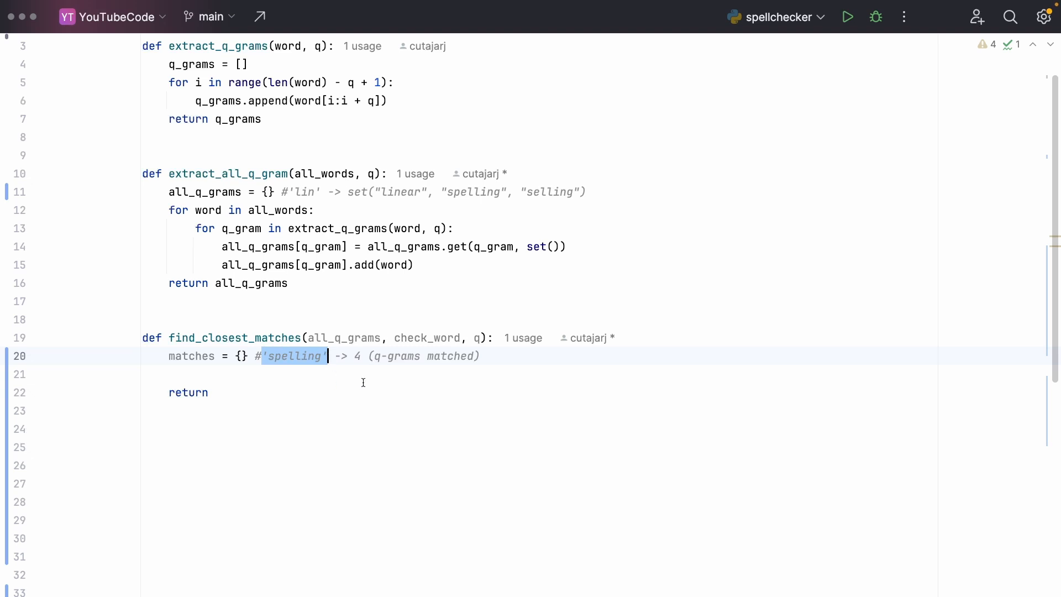
click(357, 356)
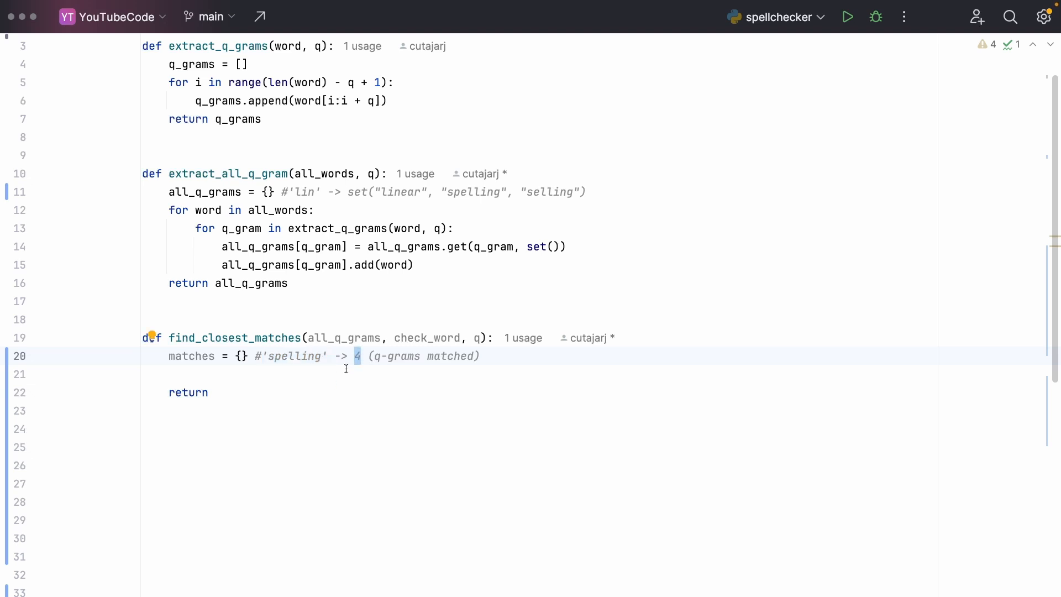
double_click(397, 356)
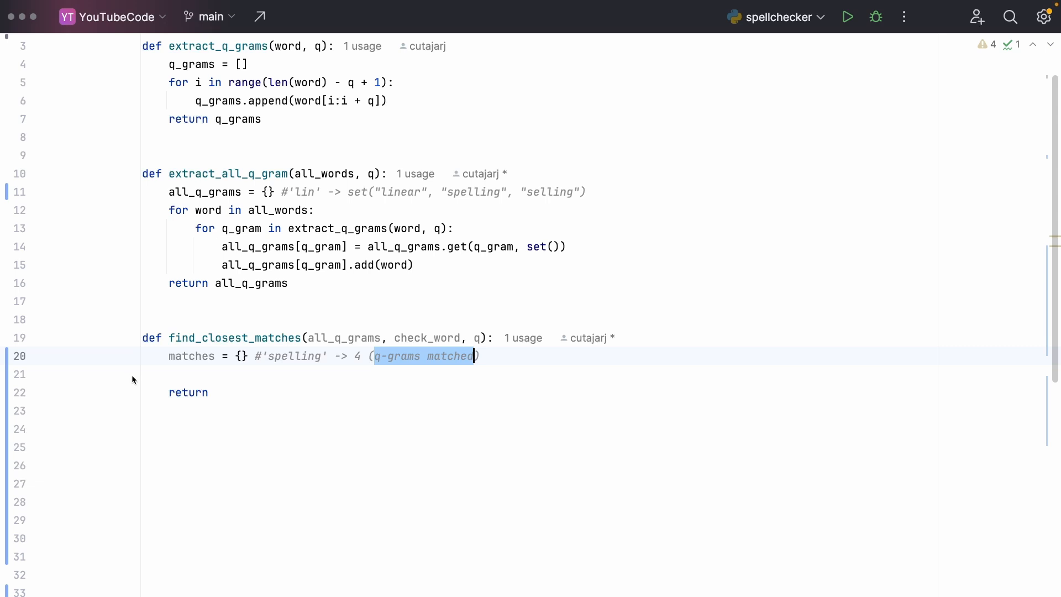
click(188, 373)
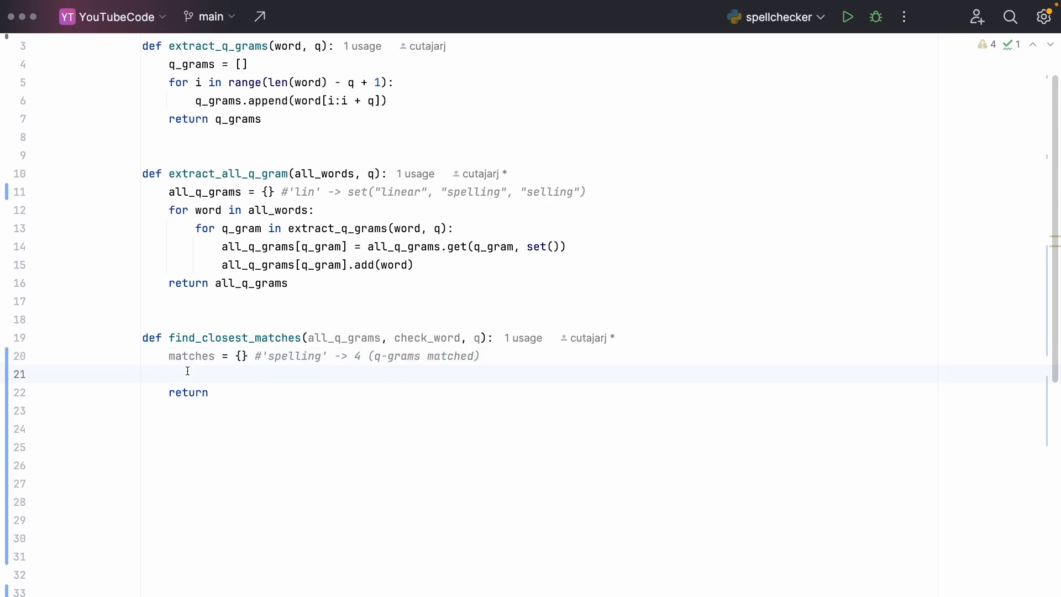
Step: Store input_q_gram = extract_q_grams(check_word, q) and begin a for q_gram in input_q_gram loop
text(extract_q_grams()
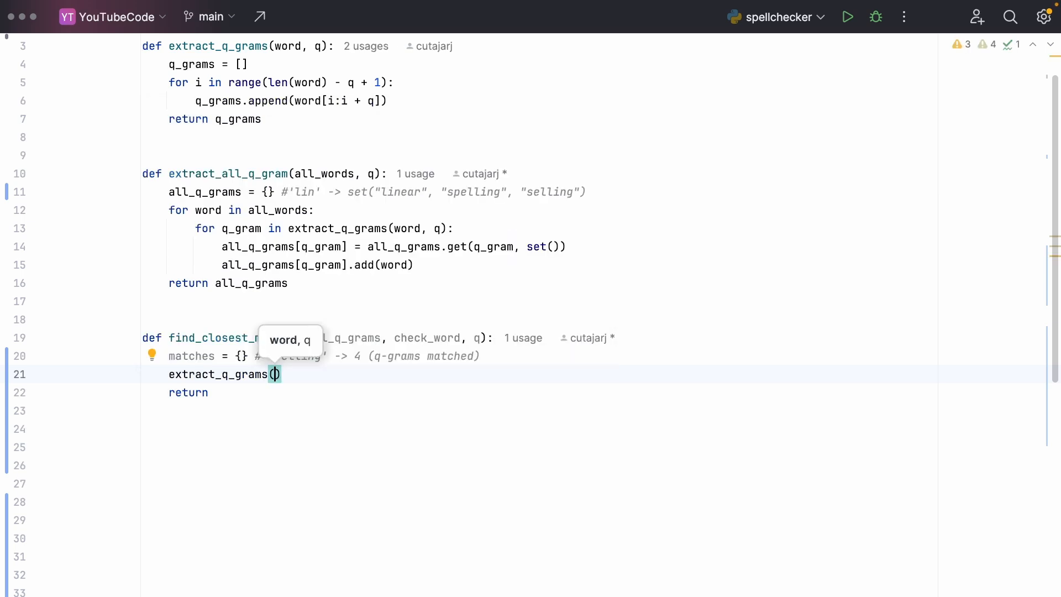
text(check_word,)
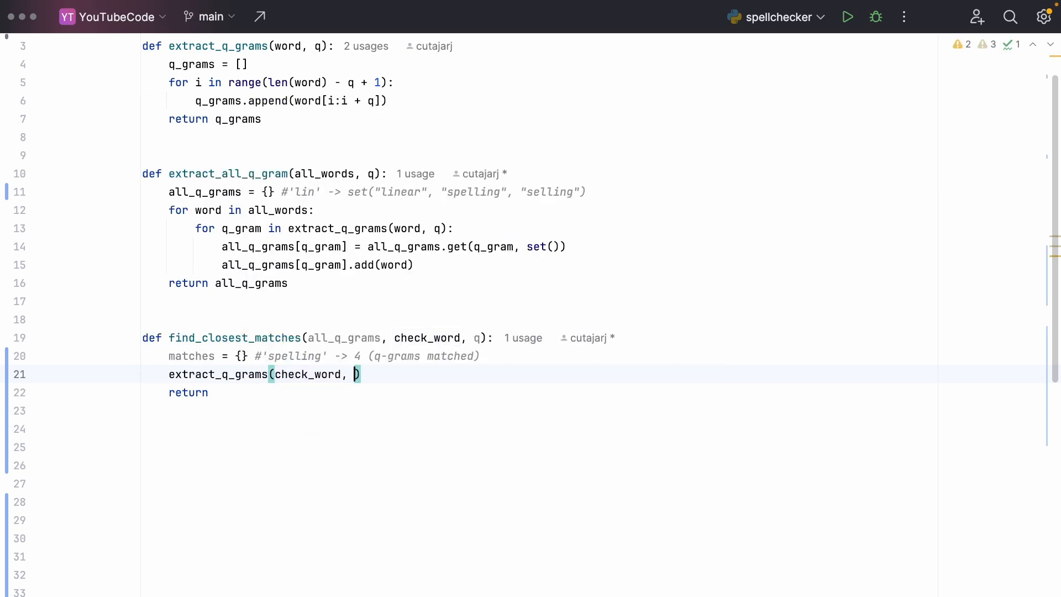
text(q)
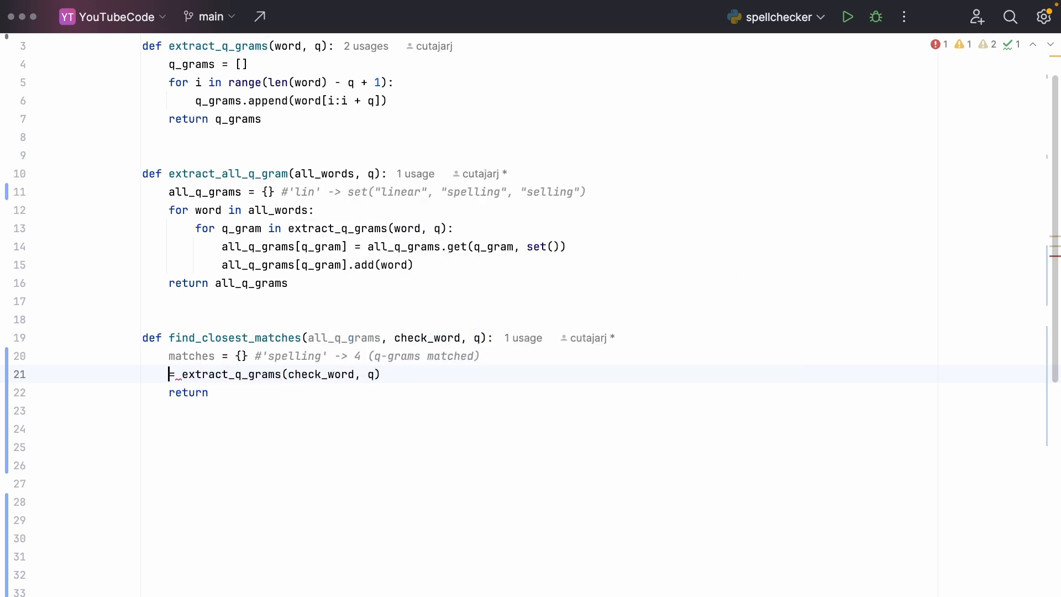
text(input_q_gram)
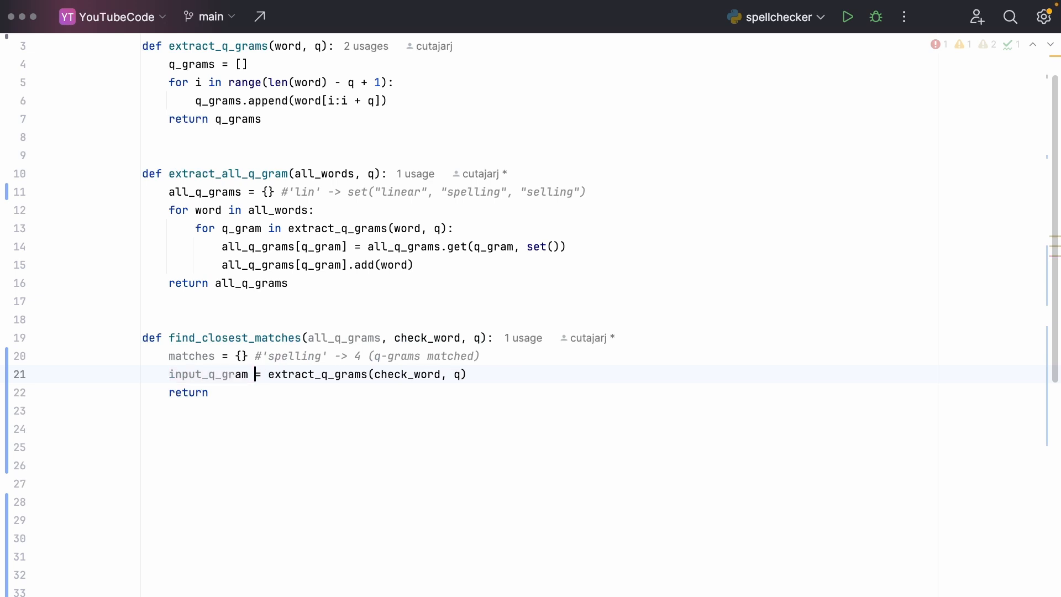
text(for_q)
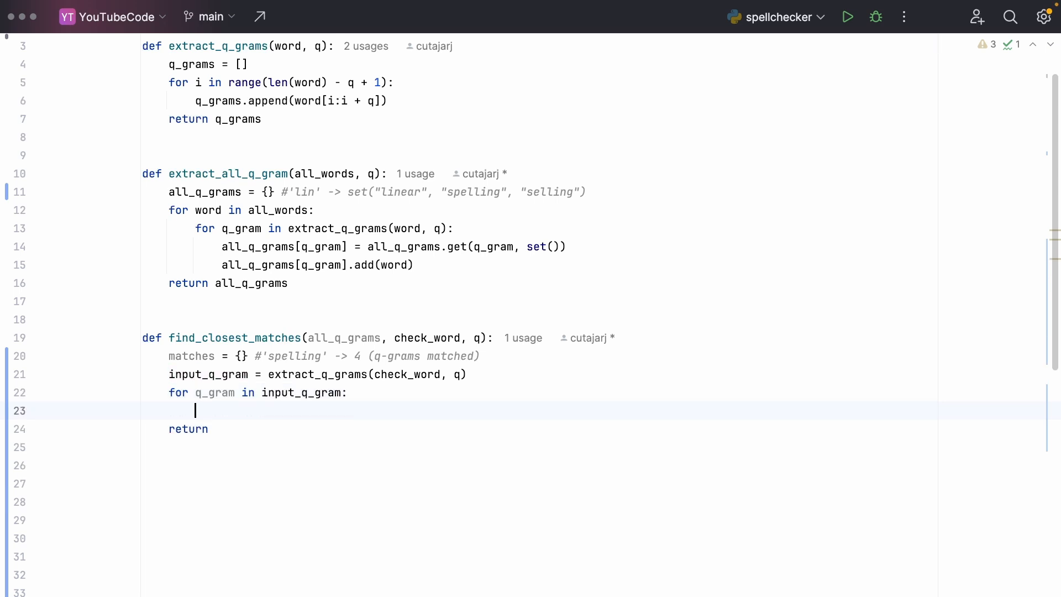
Step: Loop for word in all_q_grams.get(q_gram, []) over the words sharing each q-gram
text(all)
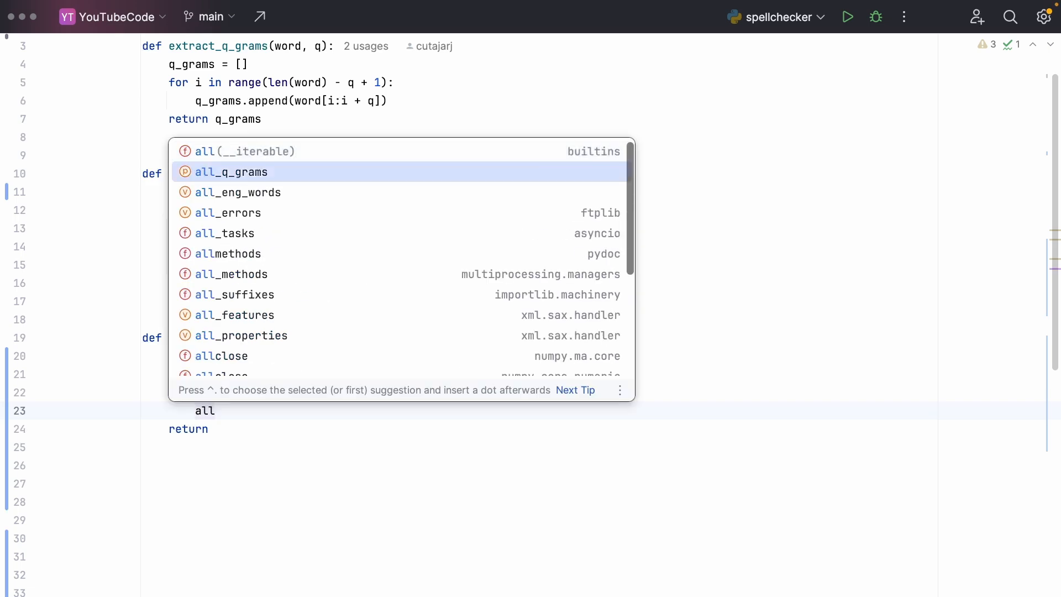
text(q_grams.get(q_gram,)
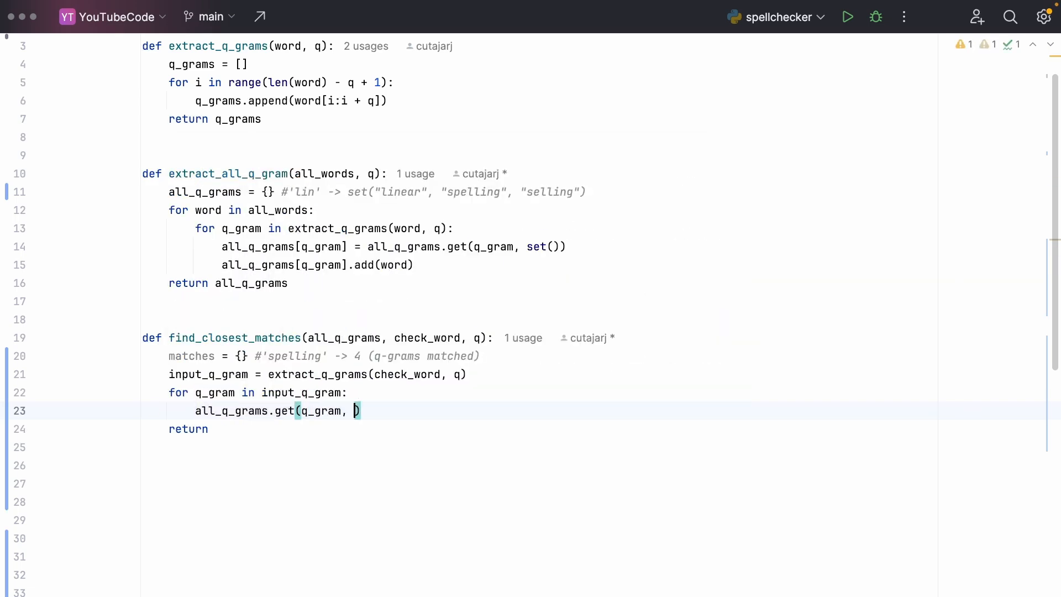
text([])
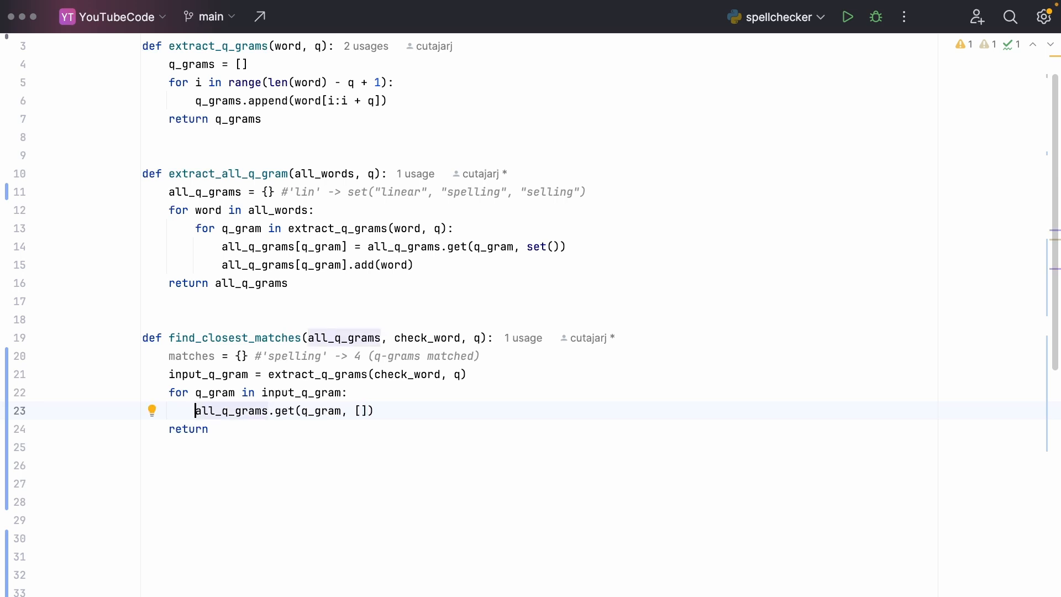
text(for word in)
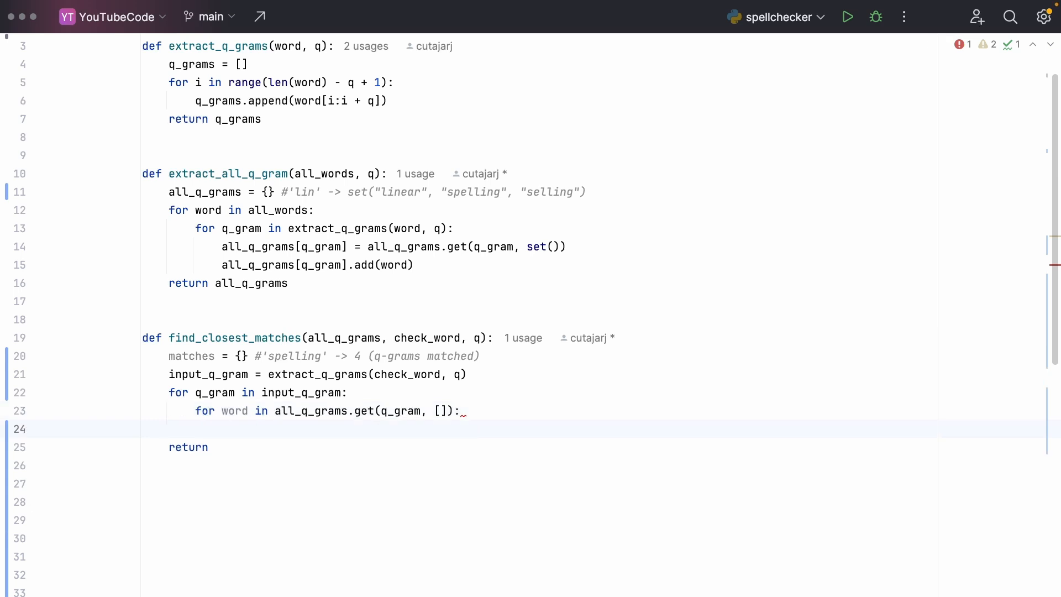
click(221, 429)
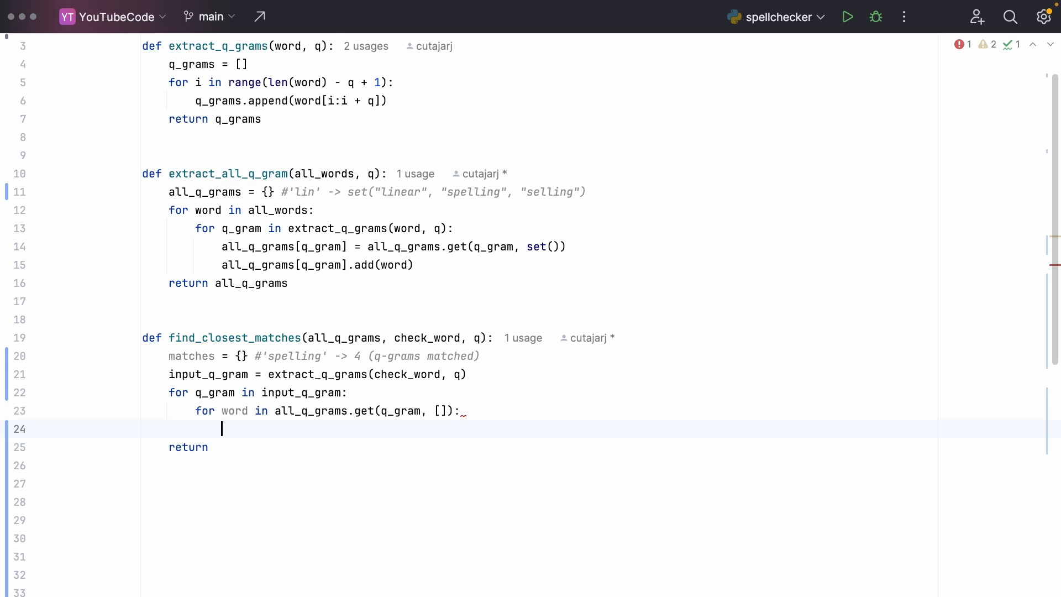
Step: Count matched q-grams with matches[word] = matches.get(word, 0) + 1
text(matches[word)
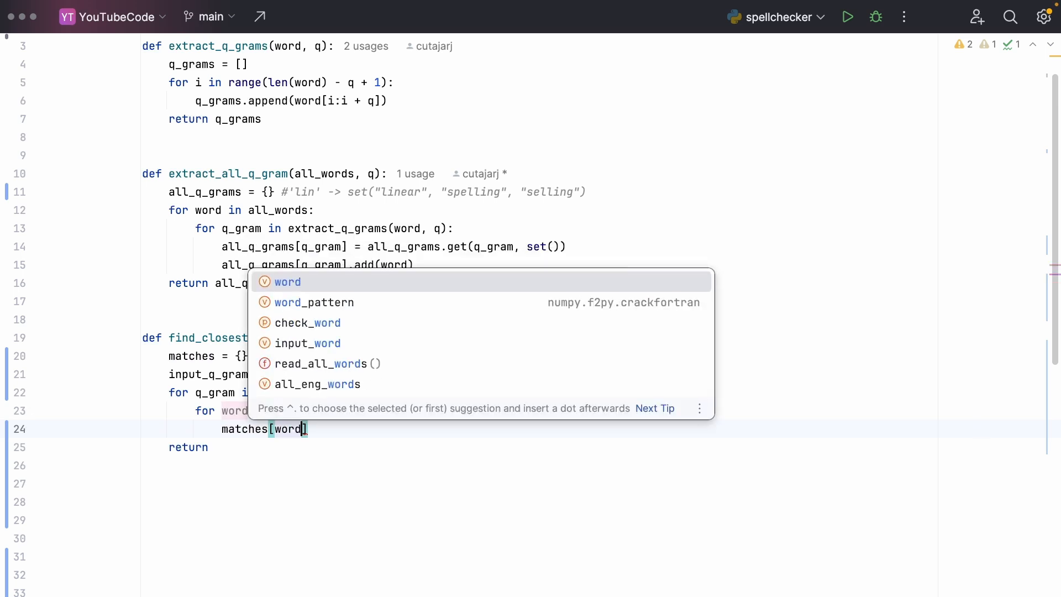
text(] =_matches.get(word,)
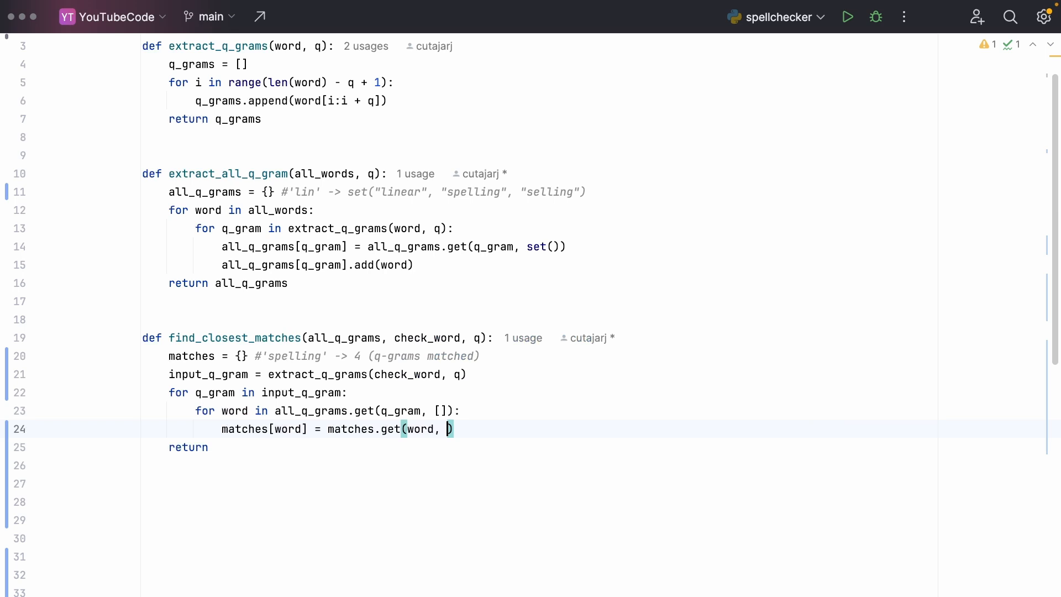
text(0) +)
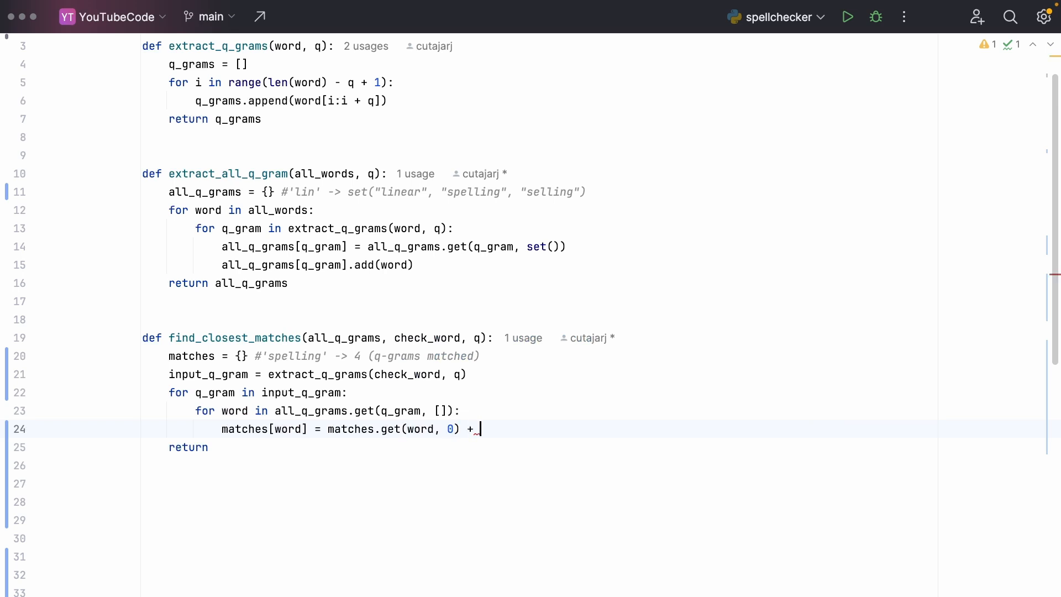
text(1)
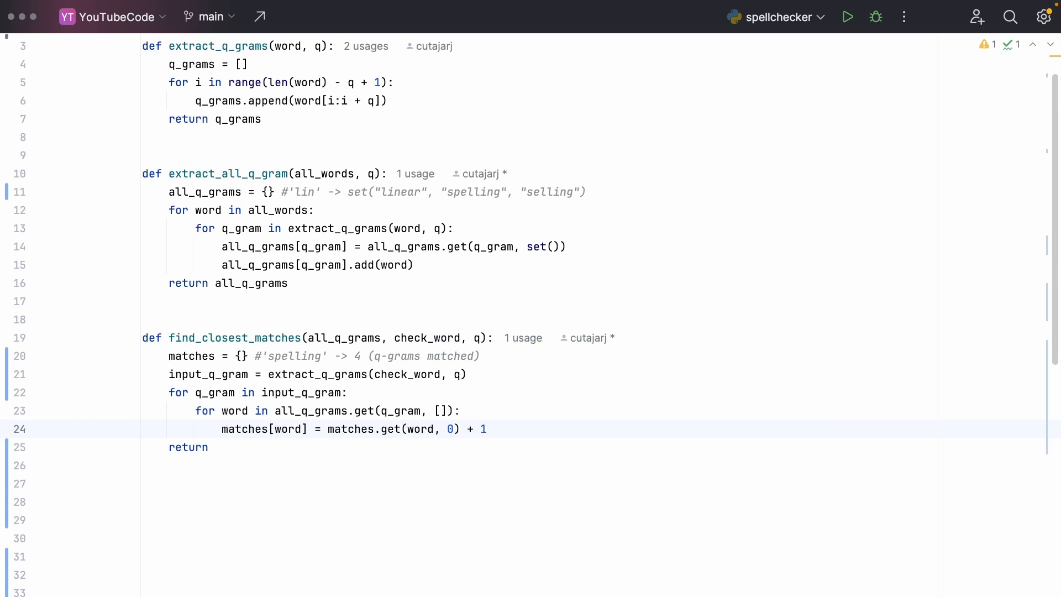
click(486, 429)
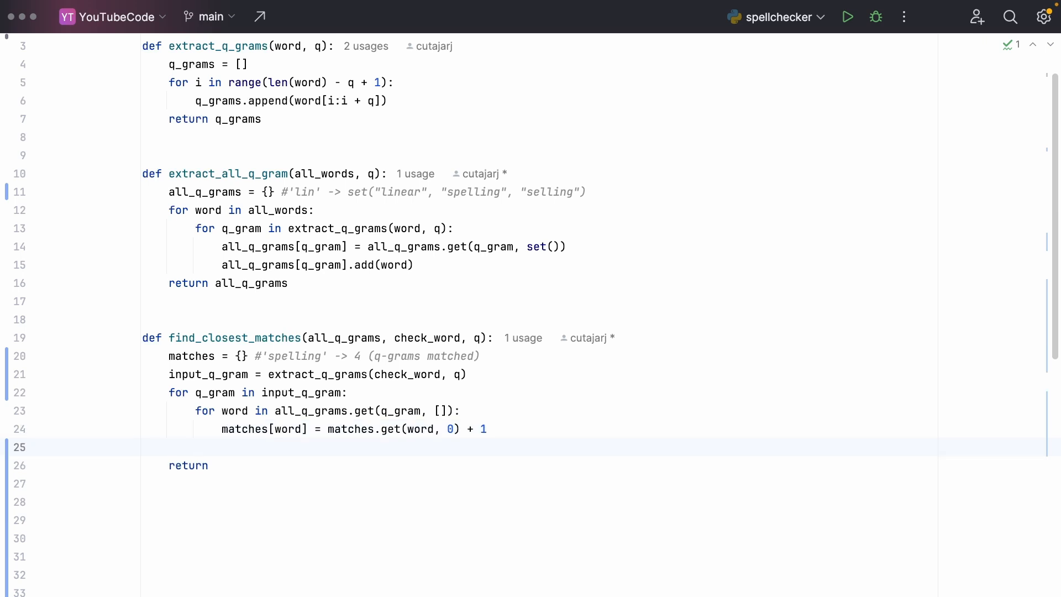
Step: Compute closest_matches = sorted(matches, key=matches.get, reverse=True)[:100]
text(so)
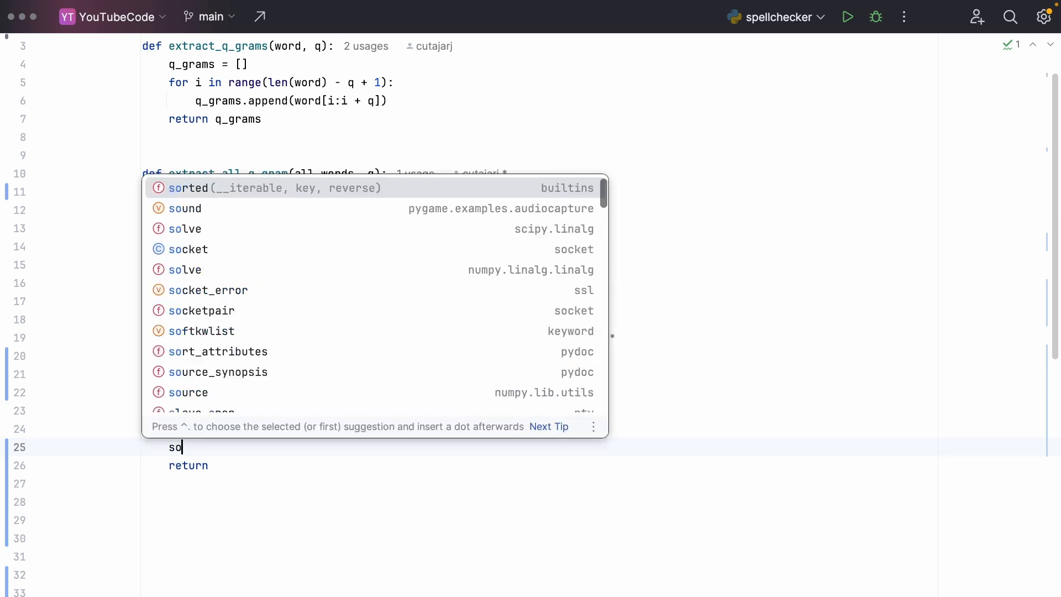
text(sorted(matches)
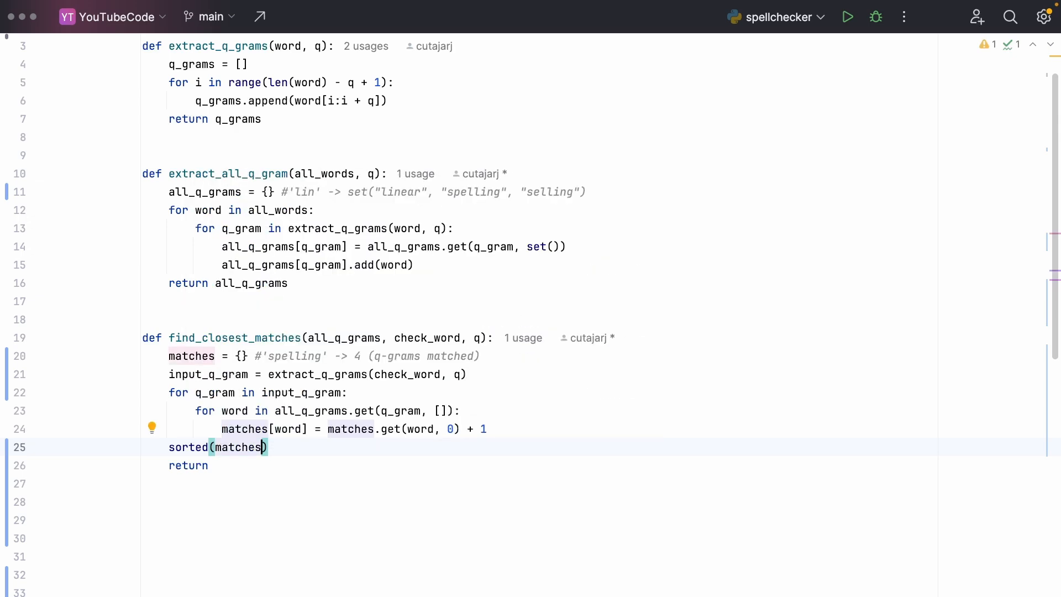
text(, key=)
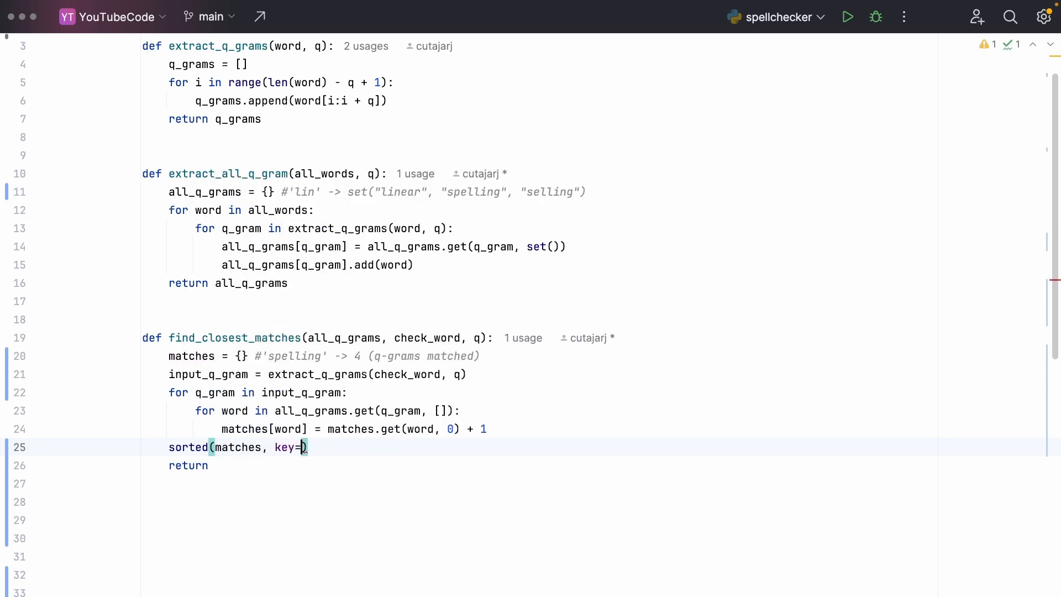
text(matches.get)
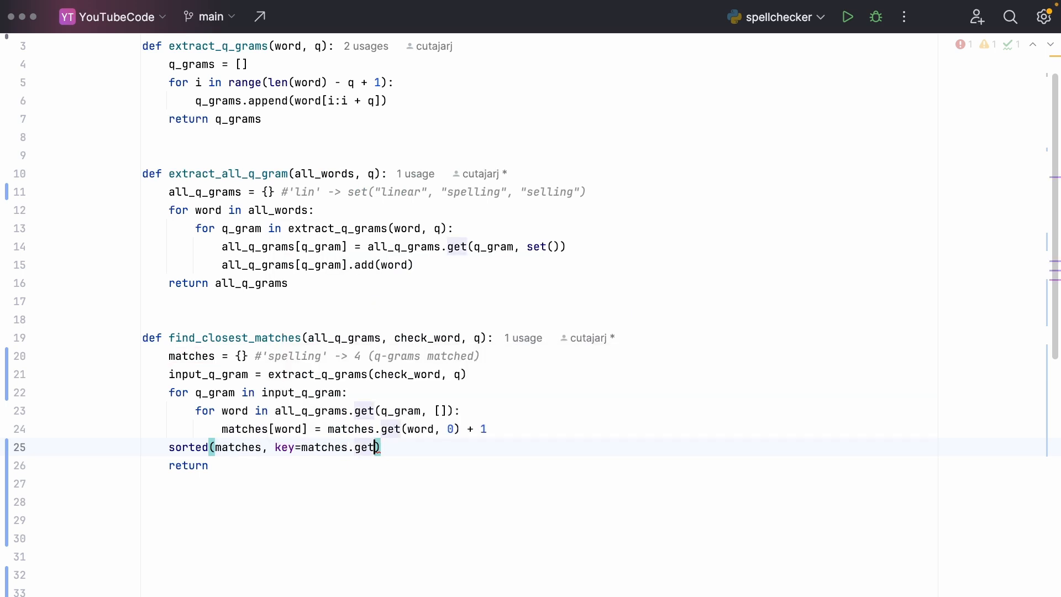
text(, re)
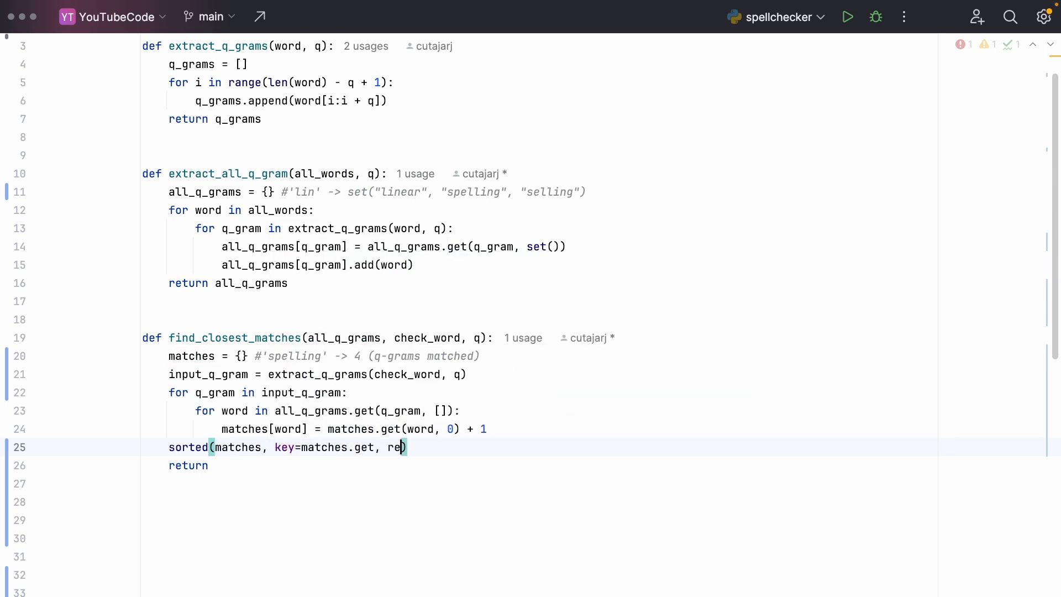
text(verse=True)
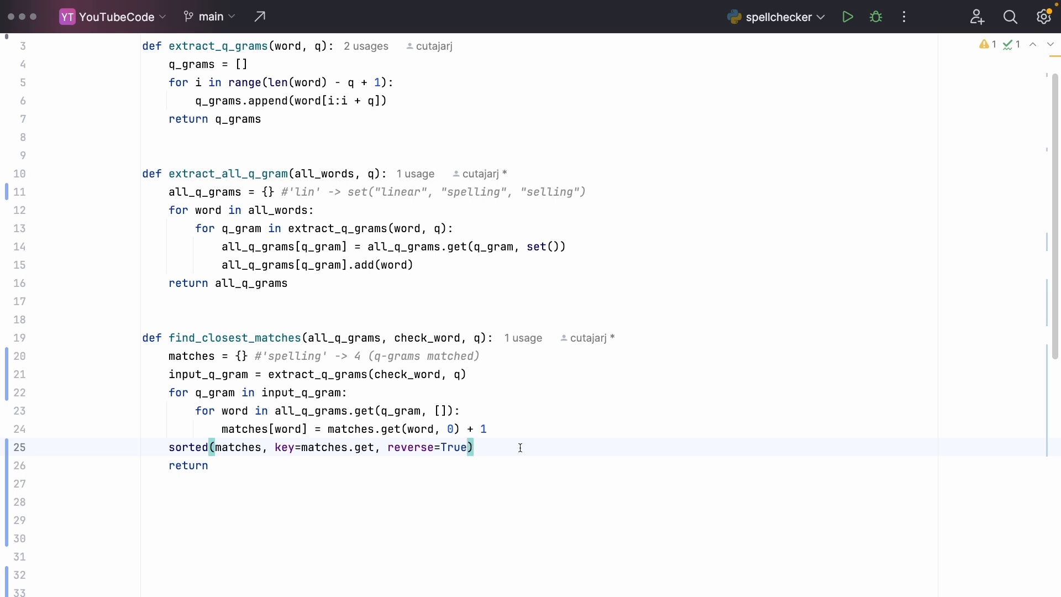
text([:100)
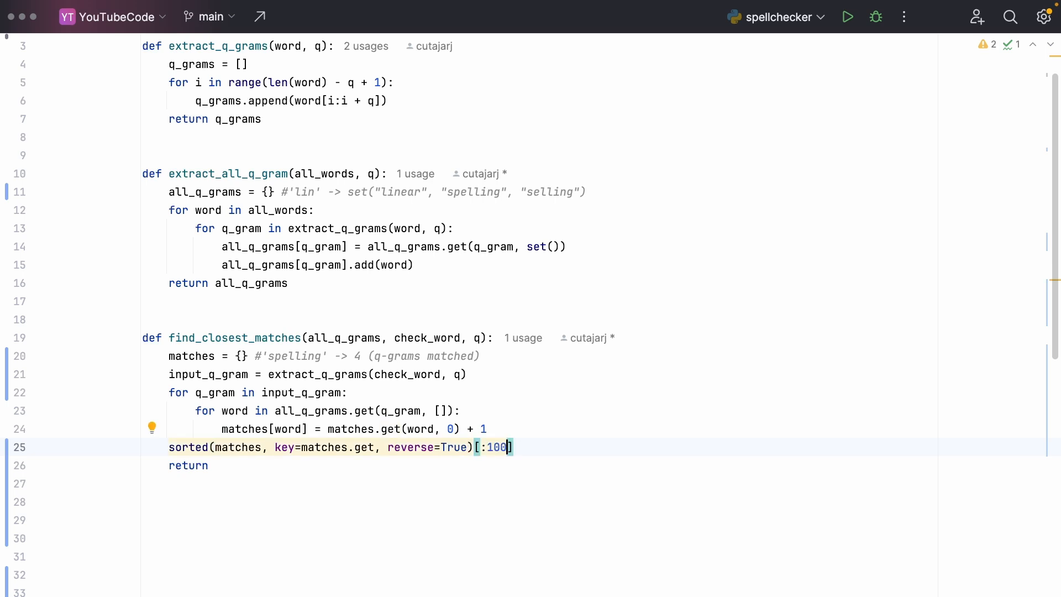
Step: Name the result closest_matches and return it
text(c=)
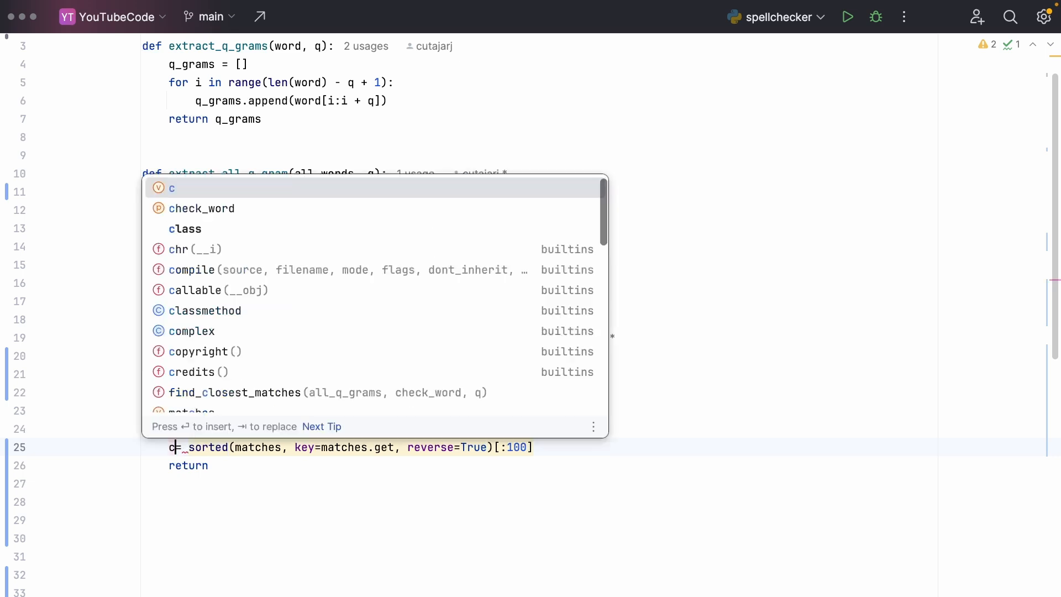
text(losest_matches)
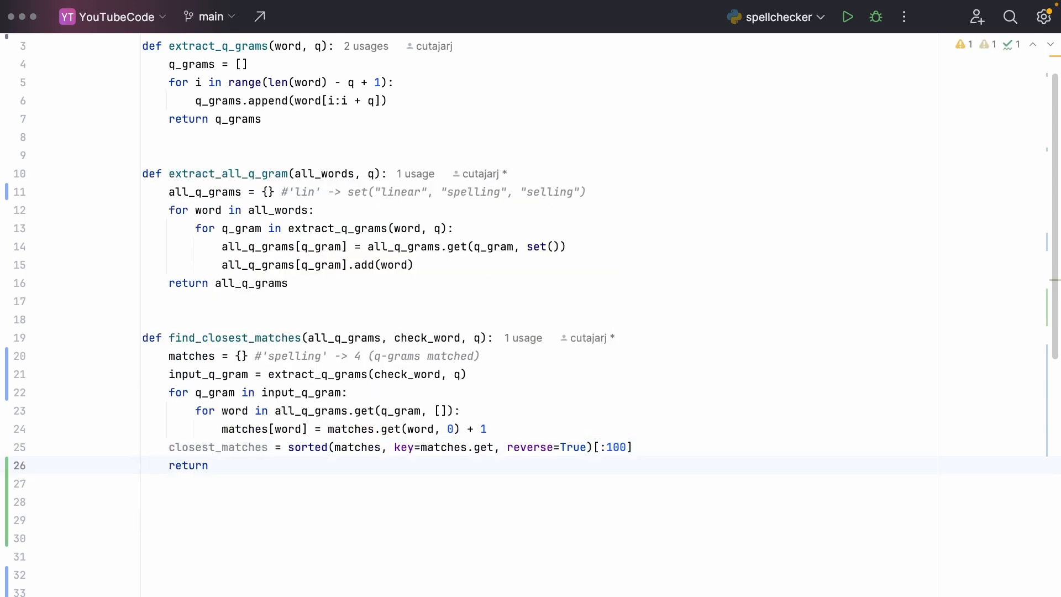
text(closest_matches)
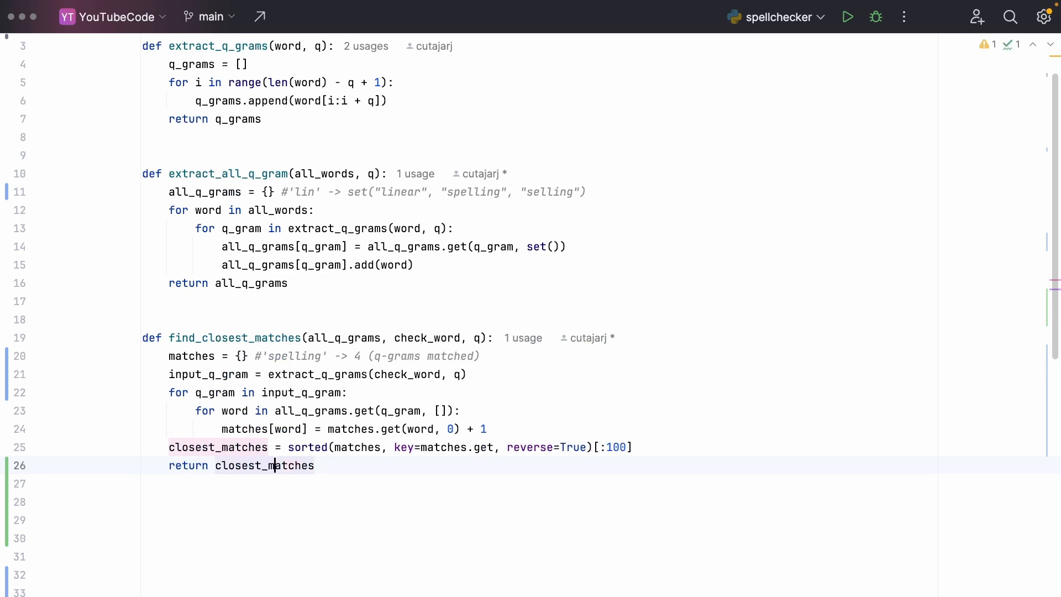
Step: Return sorted(closest_matches, key=lambda m: Levenshtein.distance(check_word, m))[:5]
text(sorted()
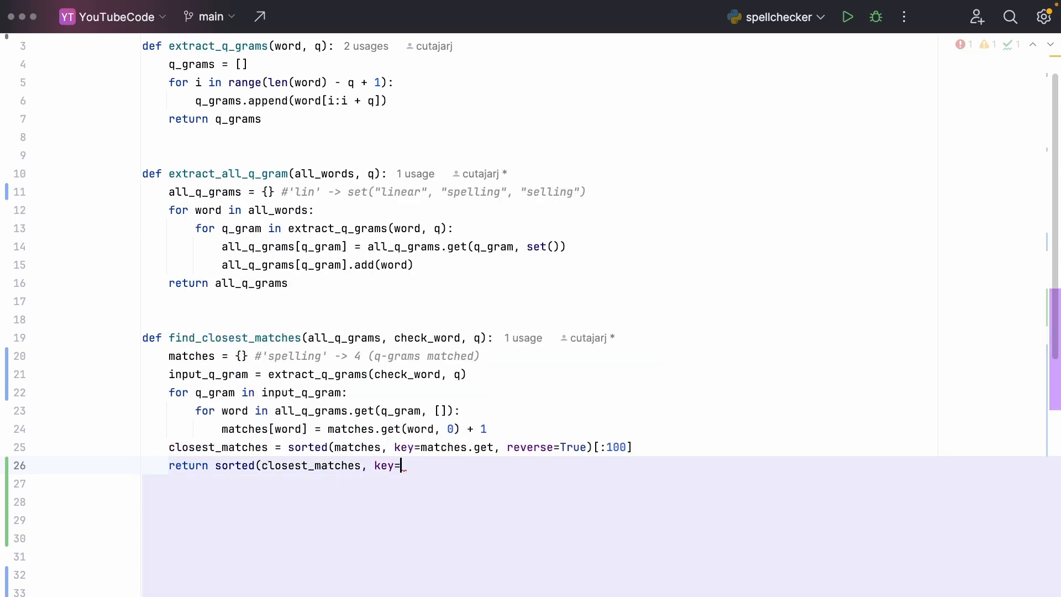
text(lambda)
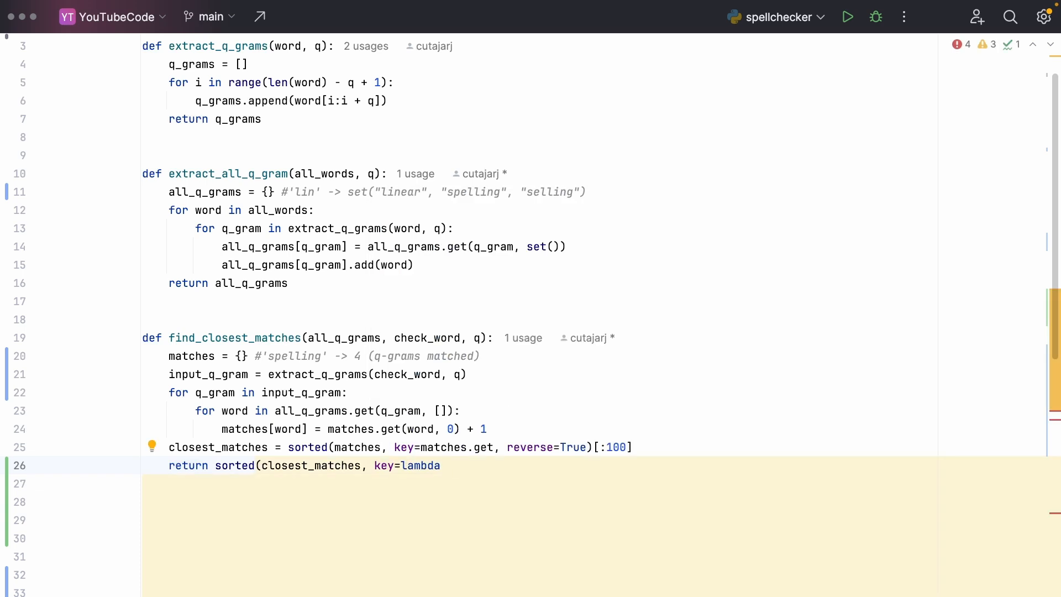
text(m:)
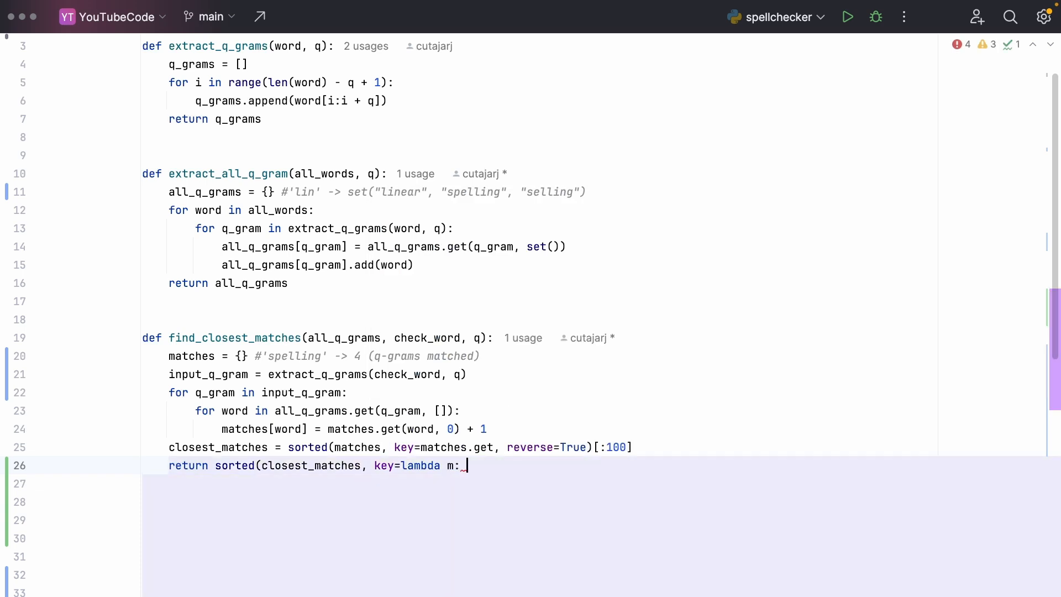
text(Levenshtein.distance()
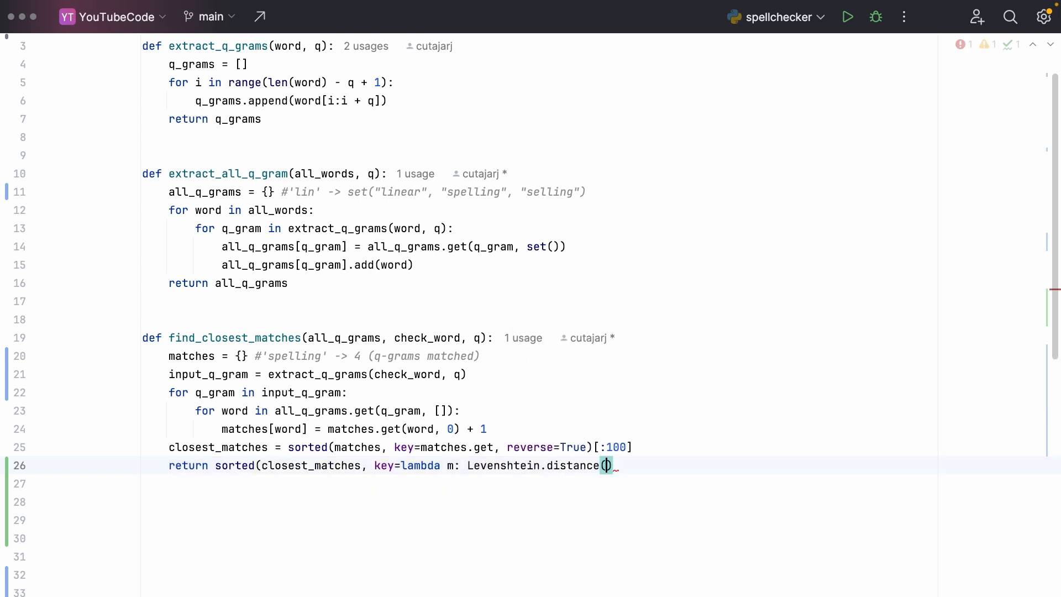
text(check_word)
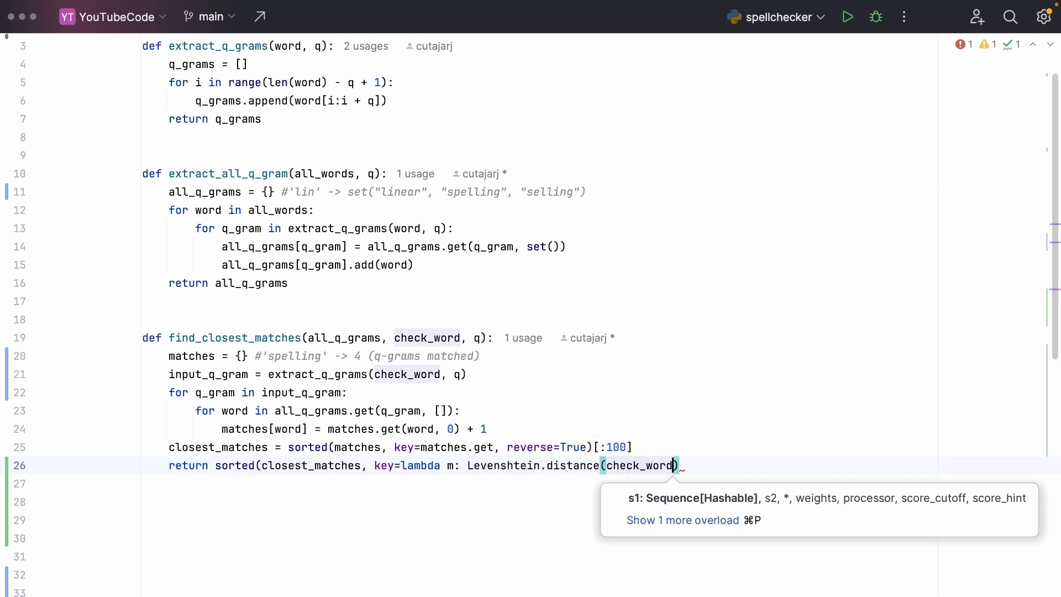
text(, m)
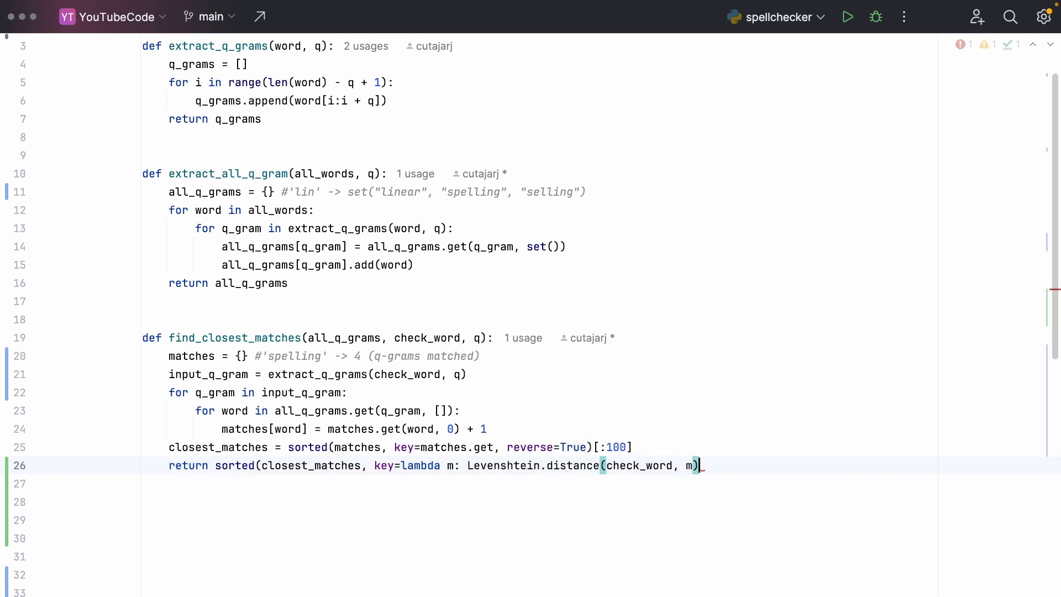
text())
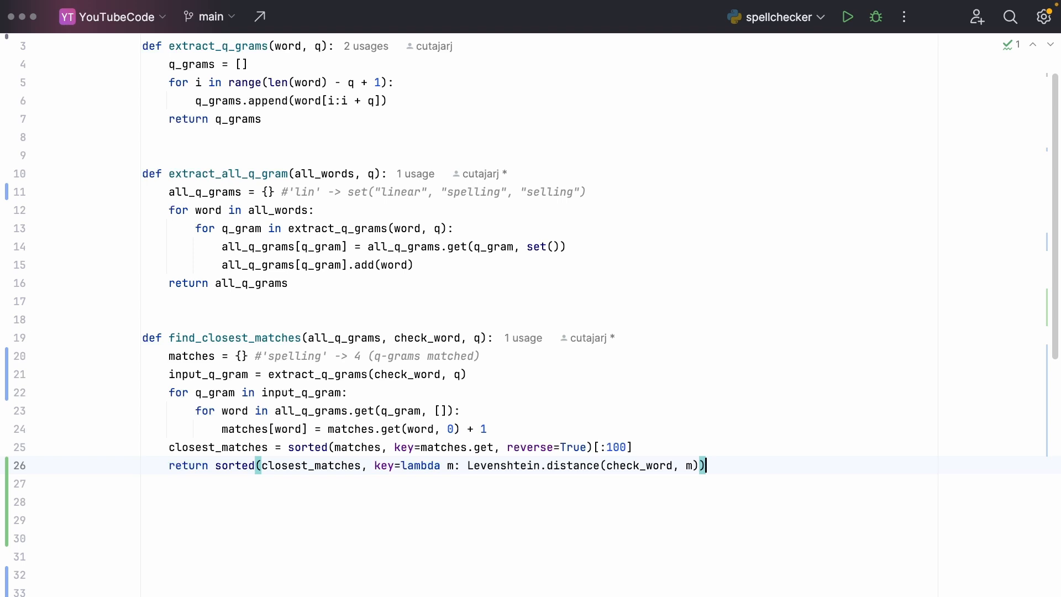
text([:)
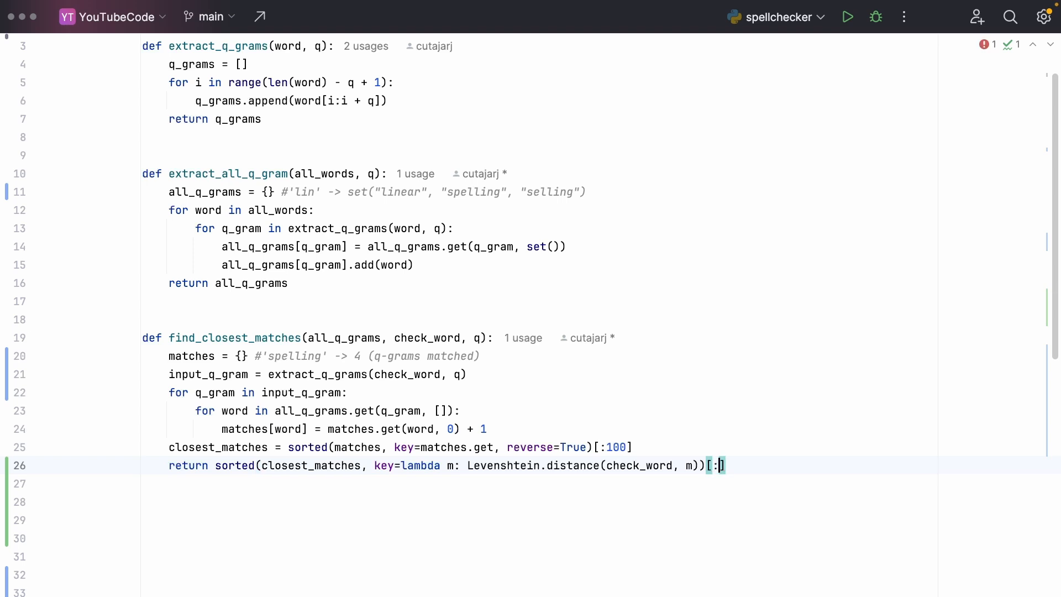
text(5)
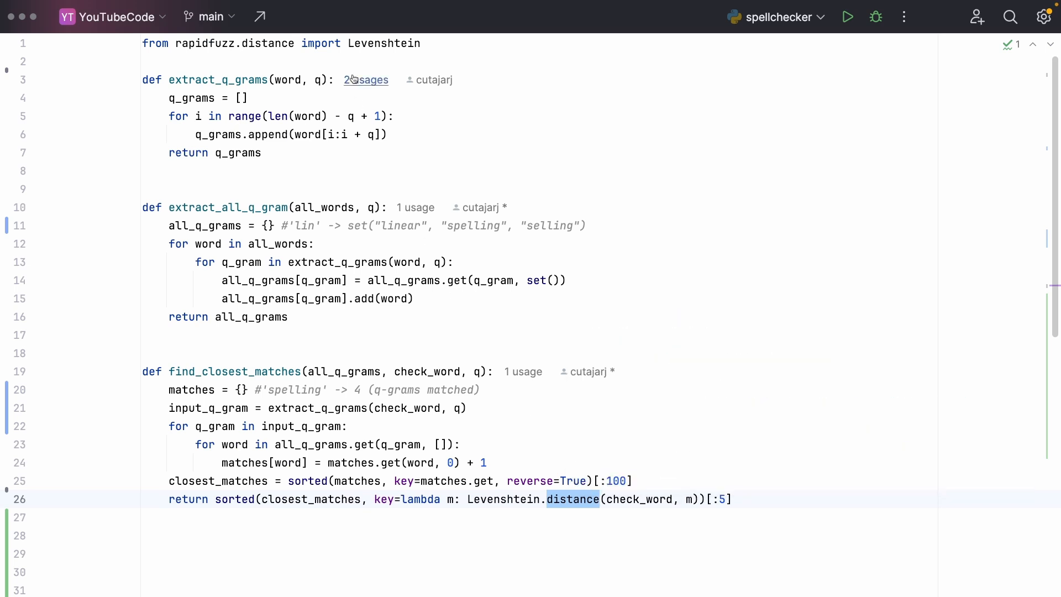
click(406, 43)
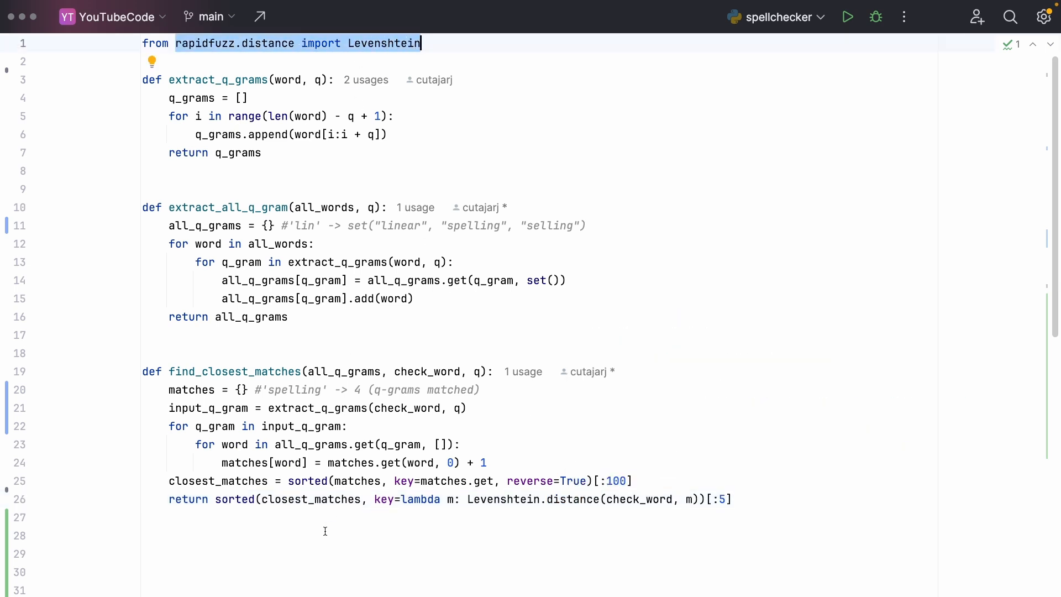
mouse_move(302, 531)
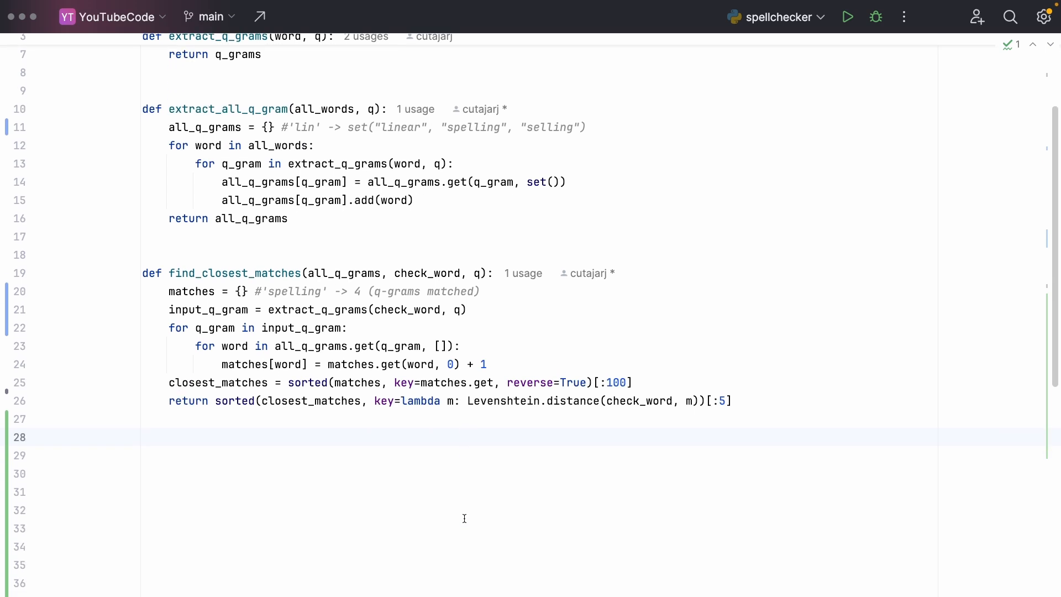
Step: Add read_all_words() loading the dictionary file /usr/share/dict/words
text(def read_all_words():)
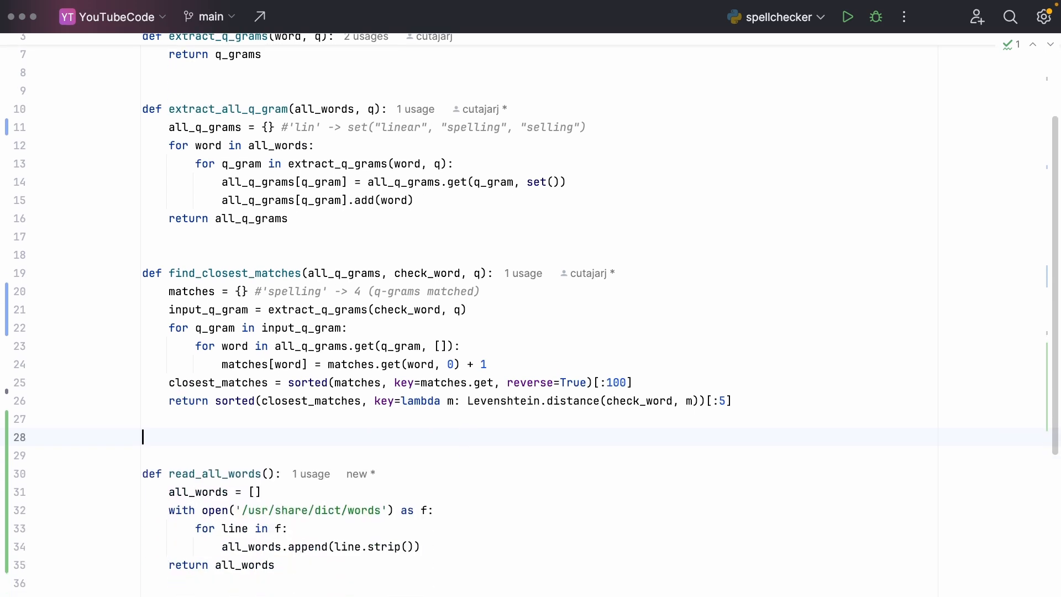
scroll(down, 3)
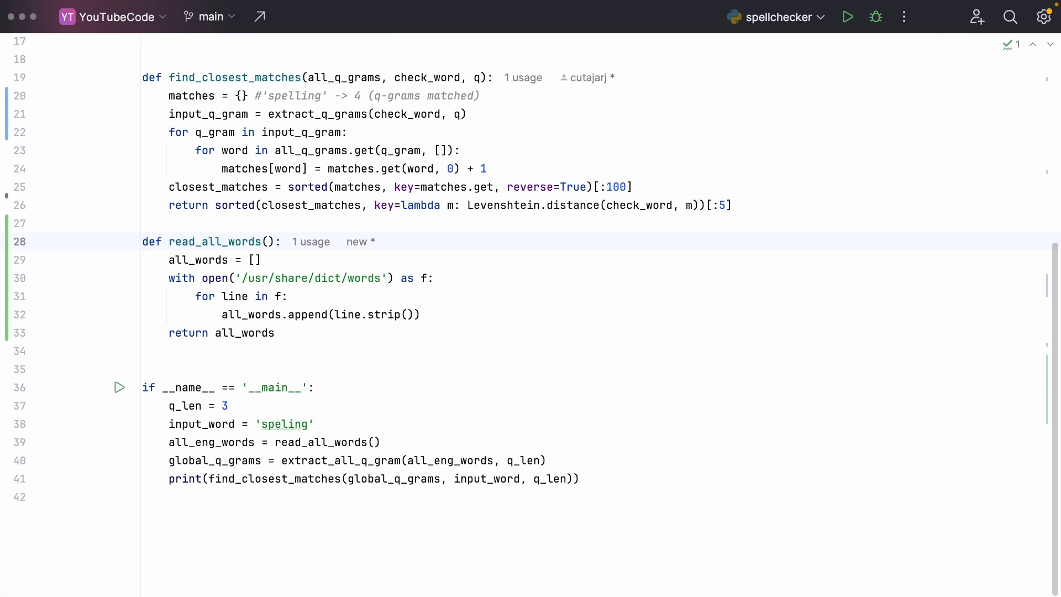
scroll(up, 3)
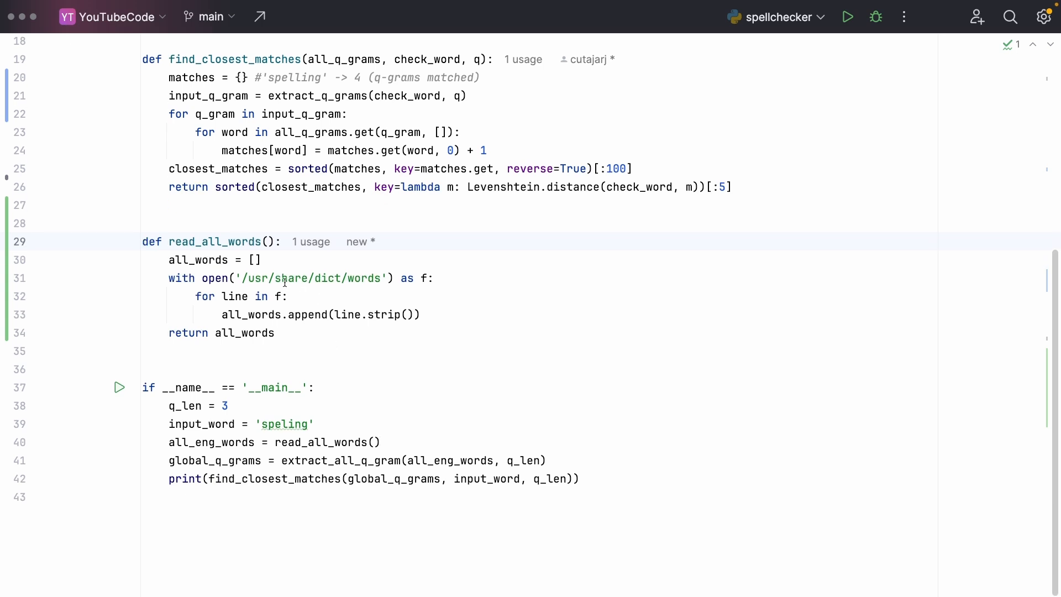
double_click(311, 278)
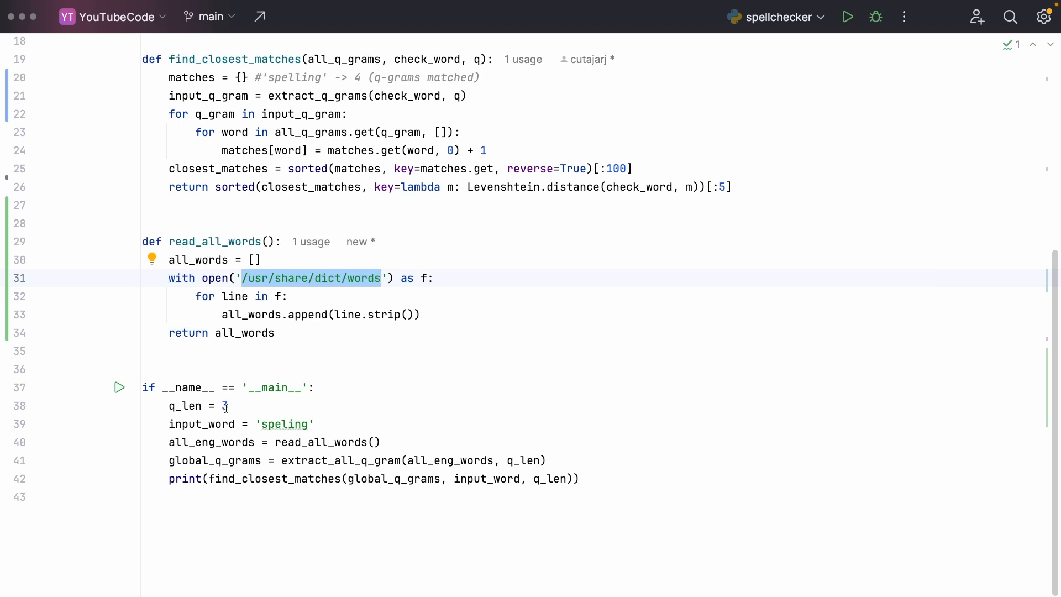
Step: Review the main block with q_len = 3 and input_word 'speling', then run the spellchecker script
double_click(183, 406)
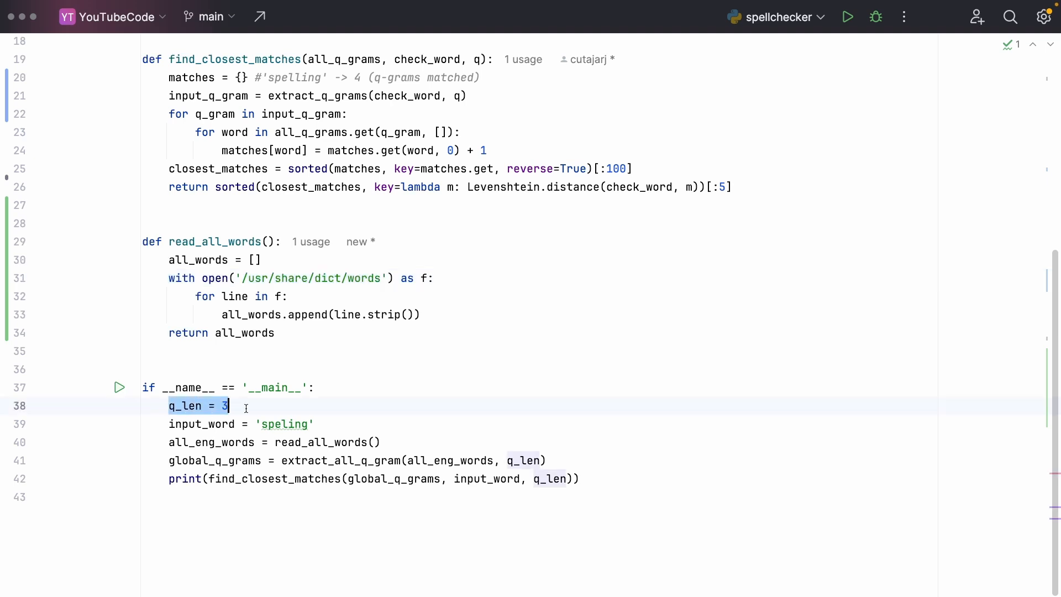
mouse_move(158, 421)
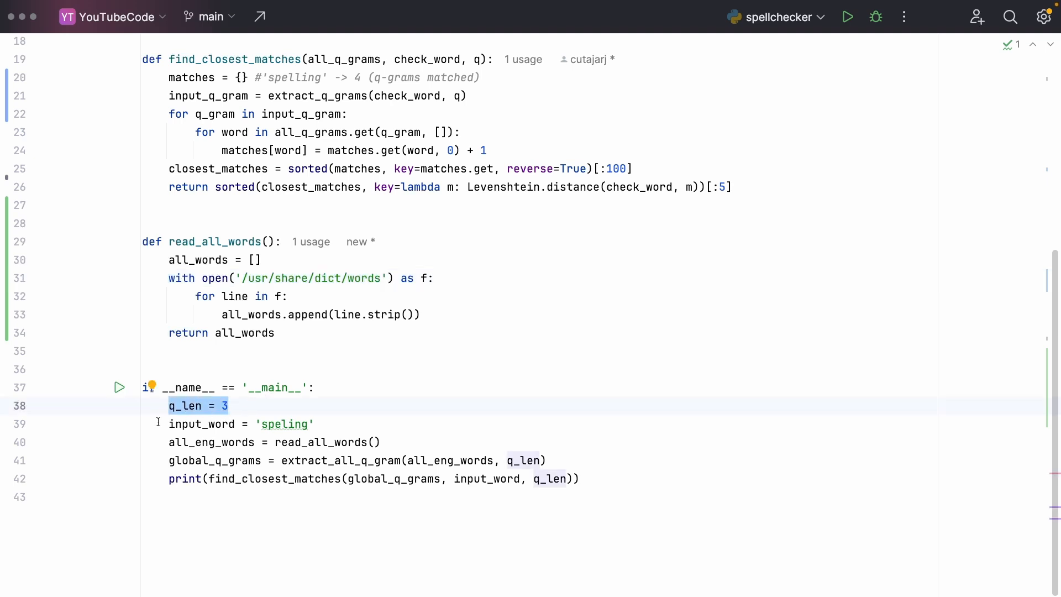
double_click(283, 423)
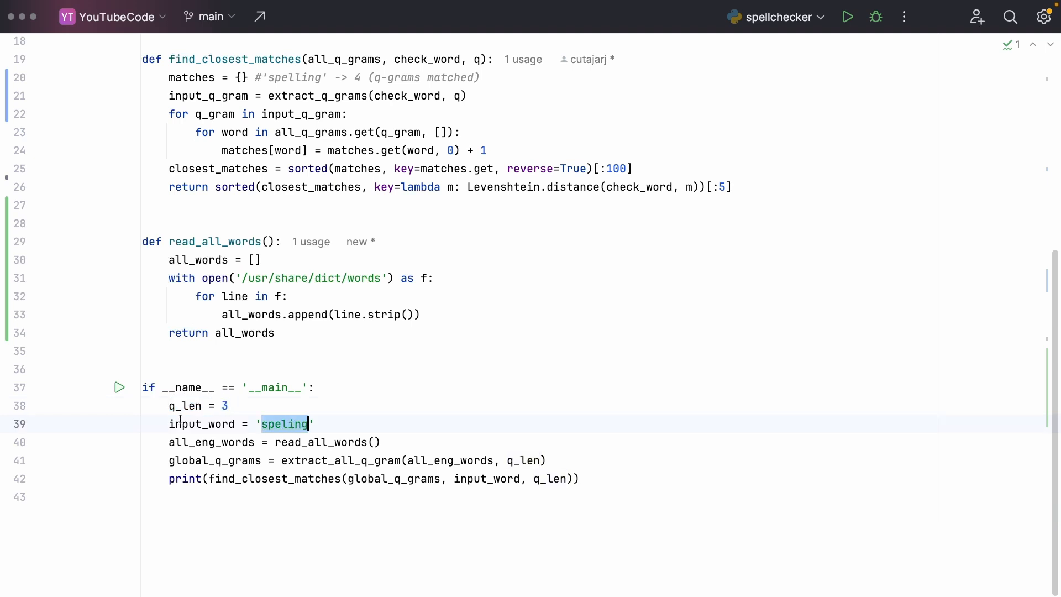
mouse_move(327, 447)
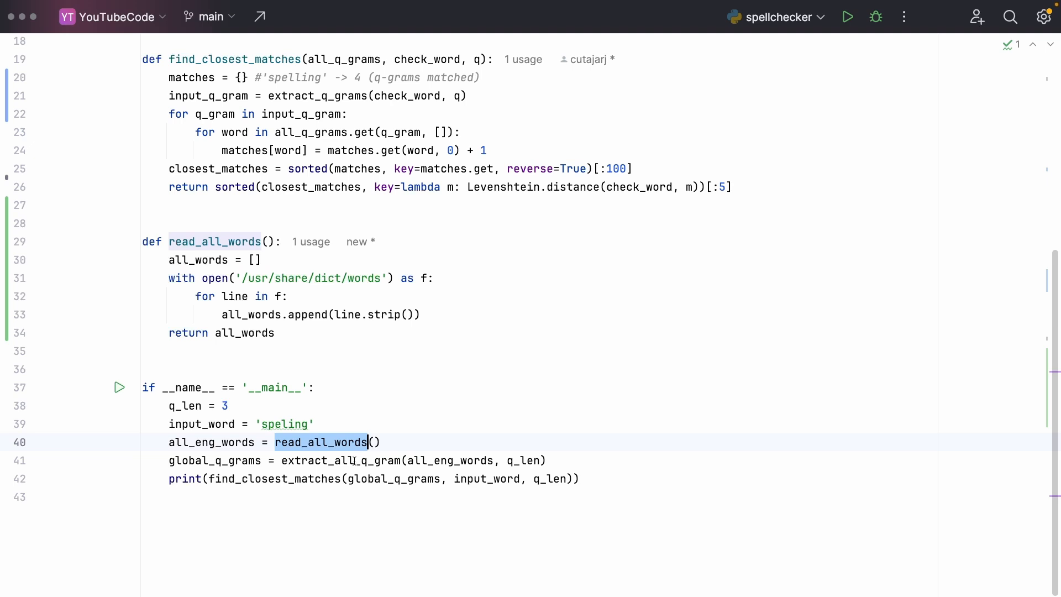
click(342, 460)
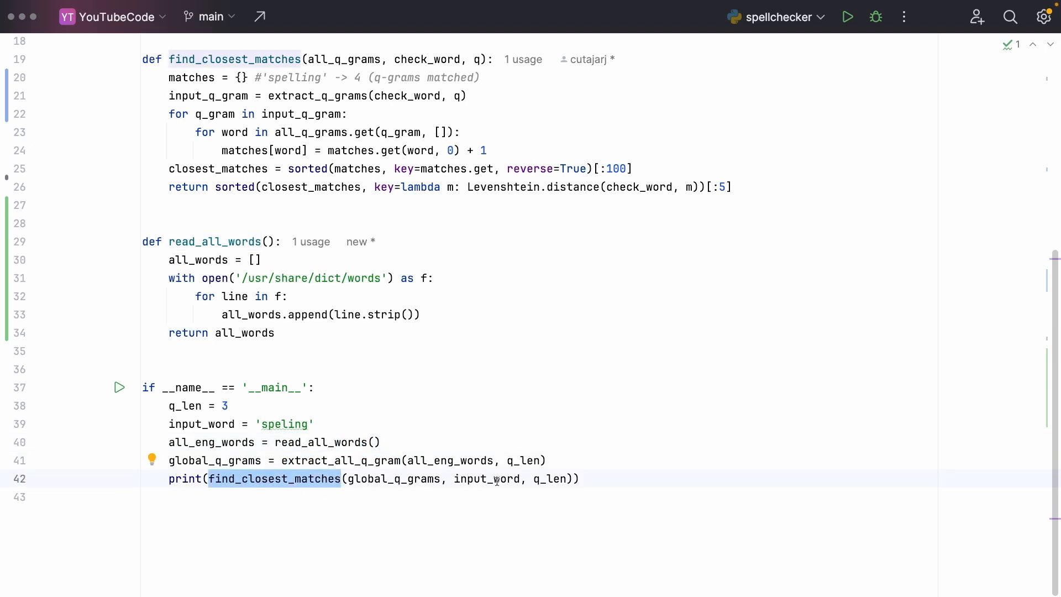
click(847, 17)
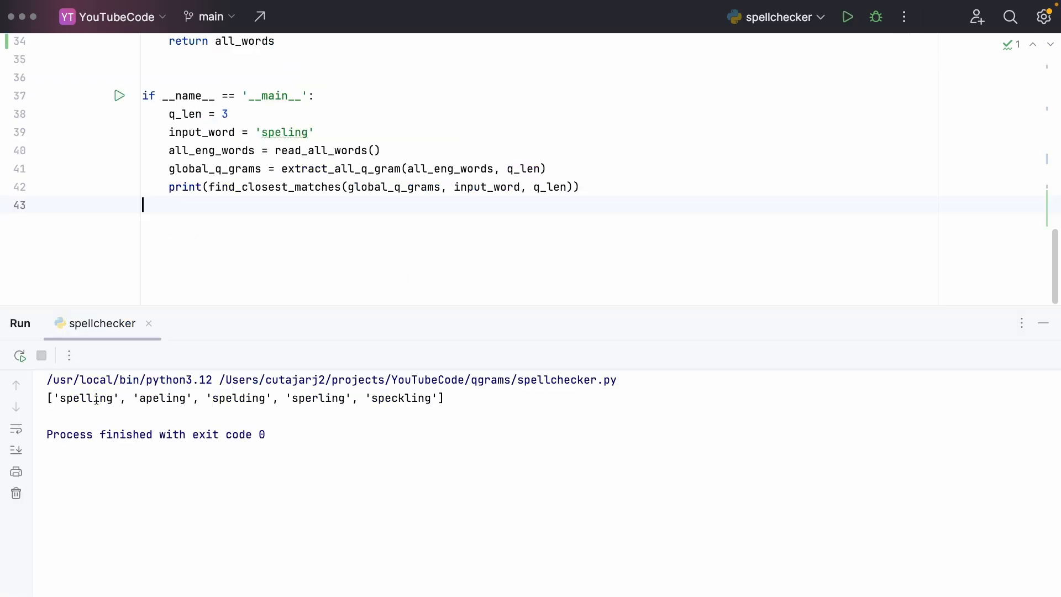
Step: Highlight 'spelling' as the top suggestion in the run output, then clear the highlight
double_click(86, 398)
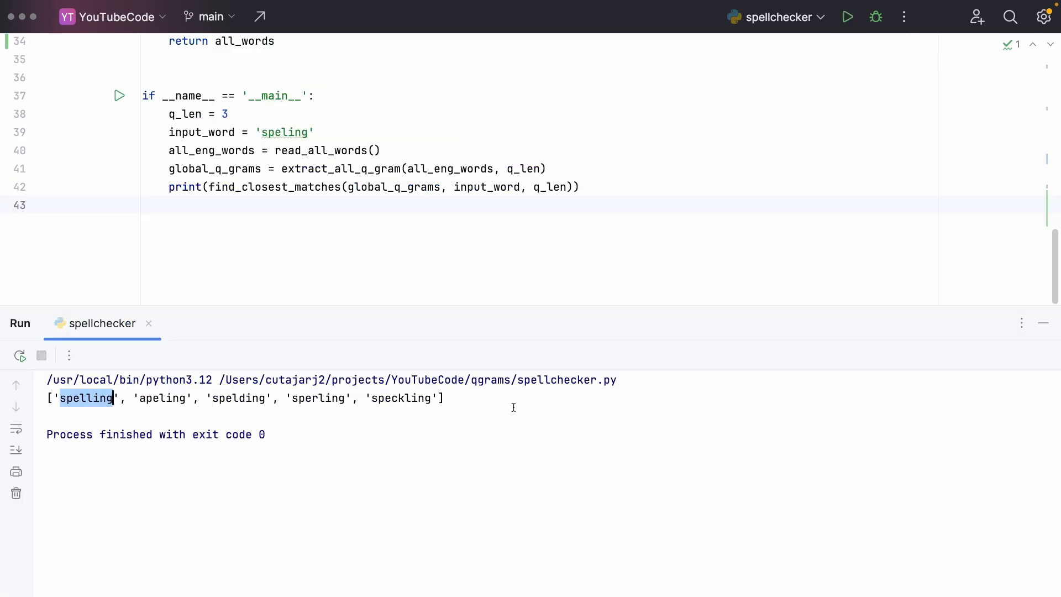
mouse_move(495, 395)
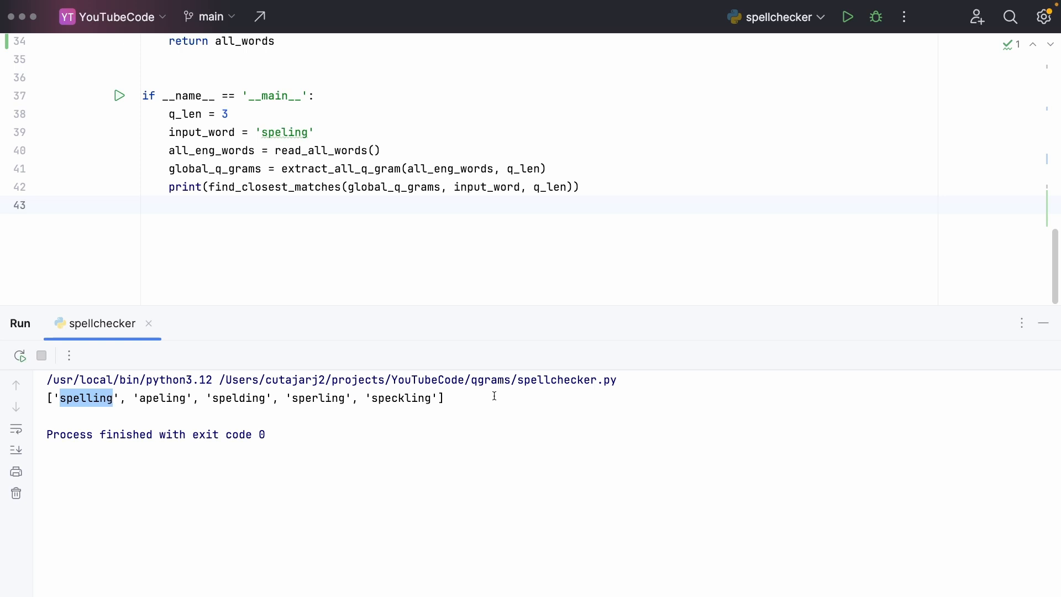
click(444, 398)
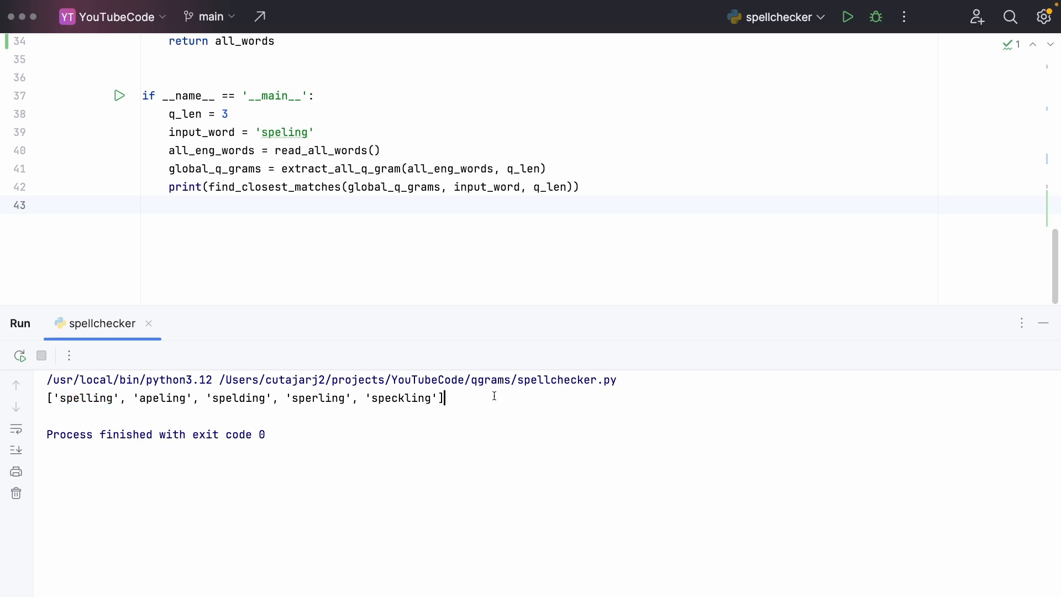